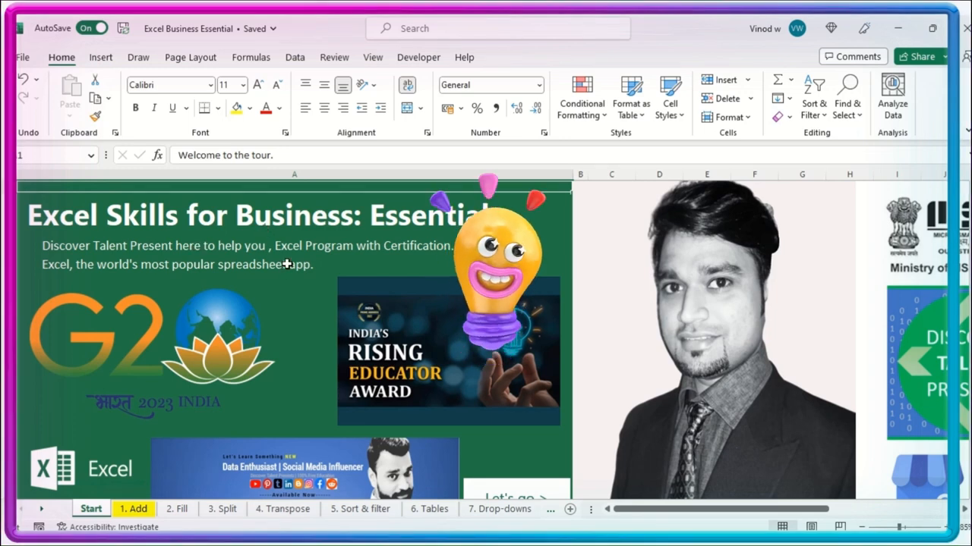
Step: Leave the welcome sheet via Let's go and land on the Add lesson sheet
scroll("down", 3)
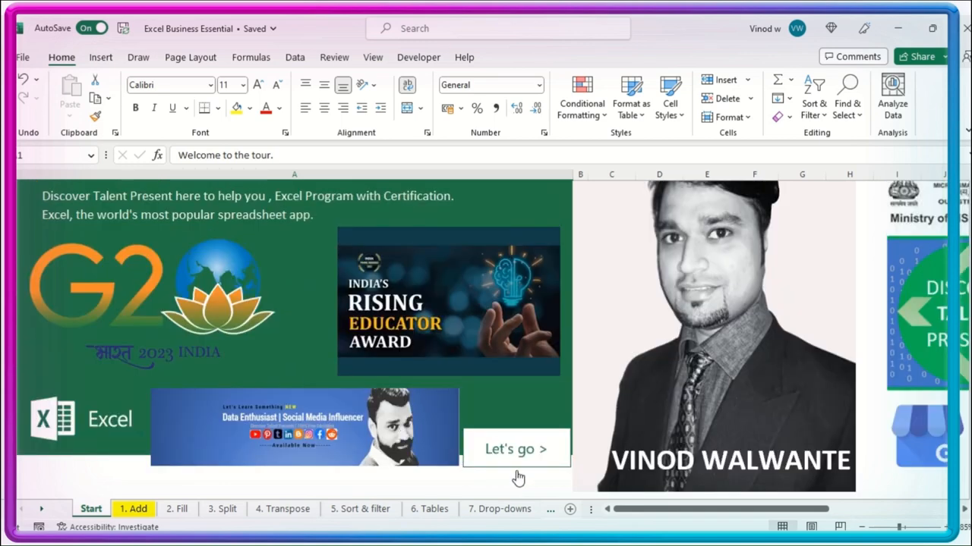
left_click(516, 450)
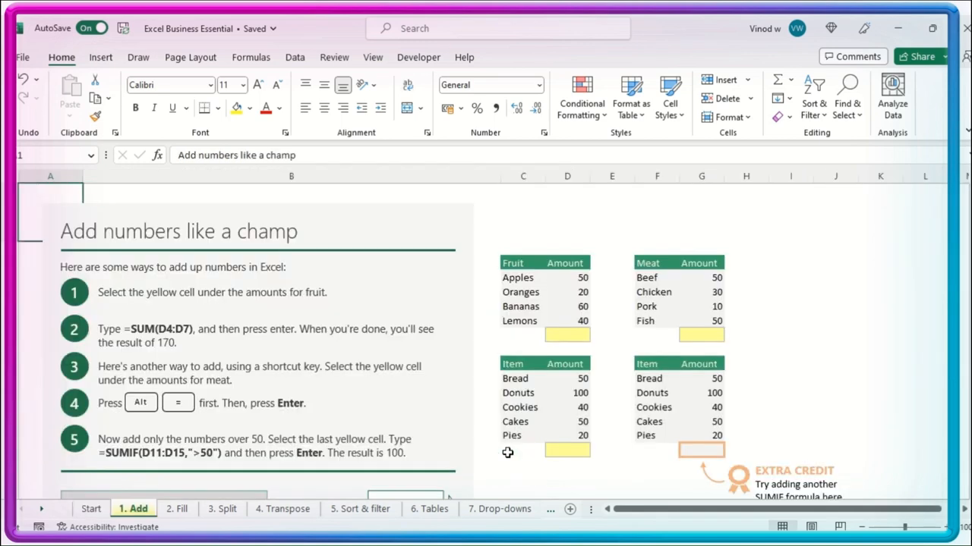
left_click(834, 213)
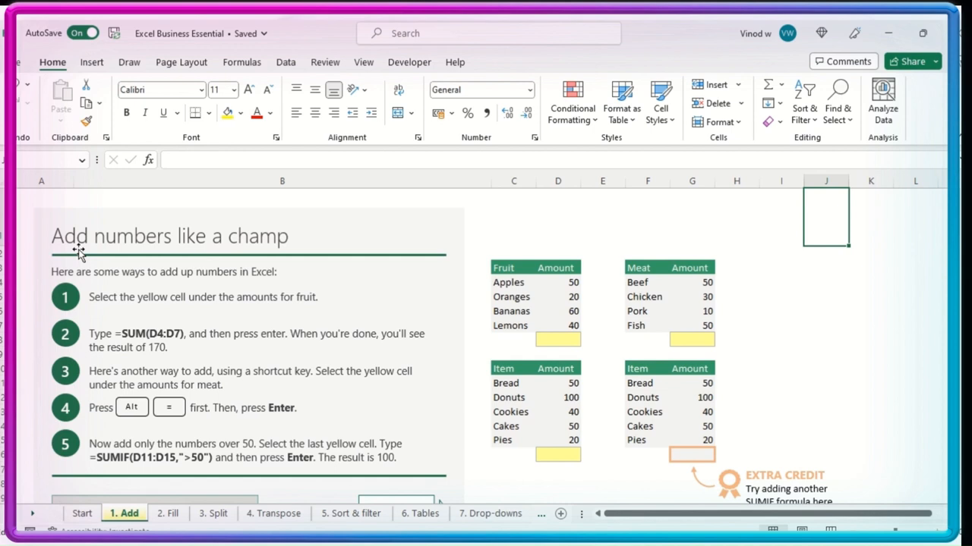
mouse_move(739, 229)
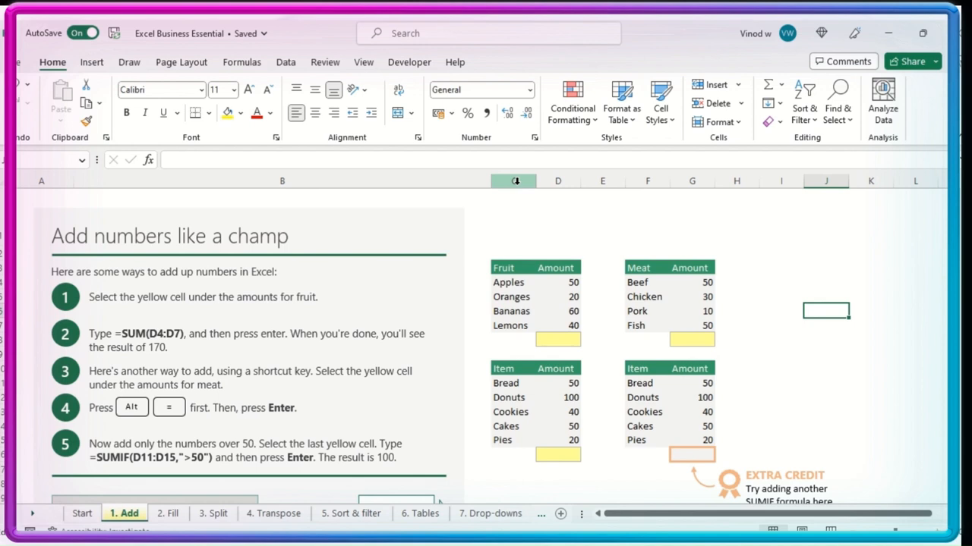
left_click(557, 180)
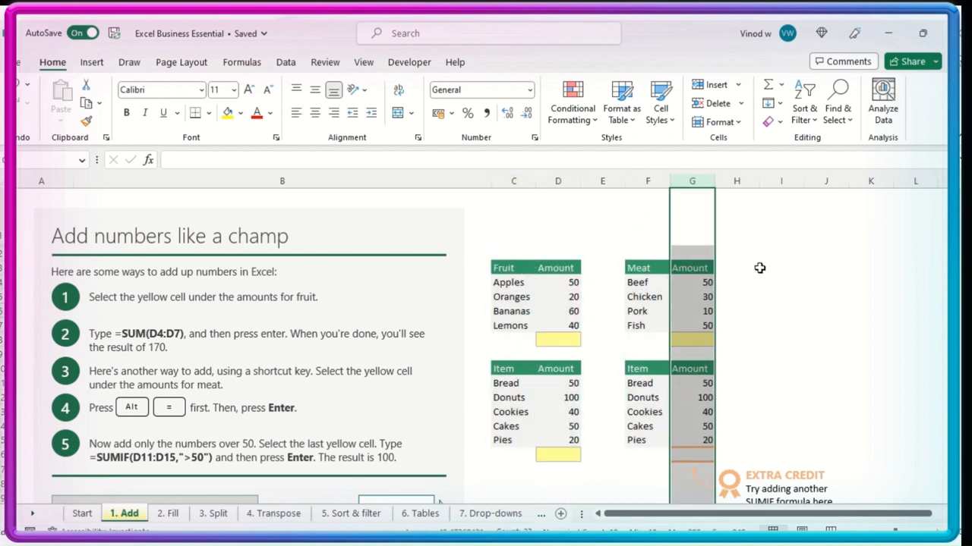
left_click(780, 267)
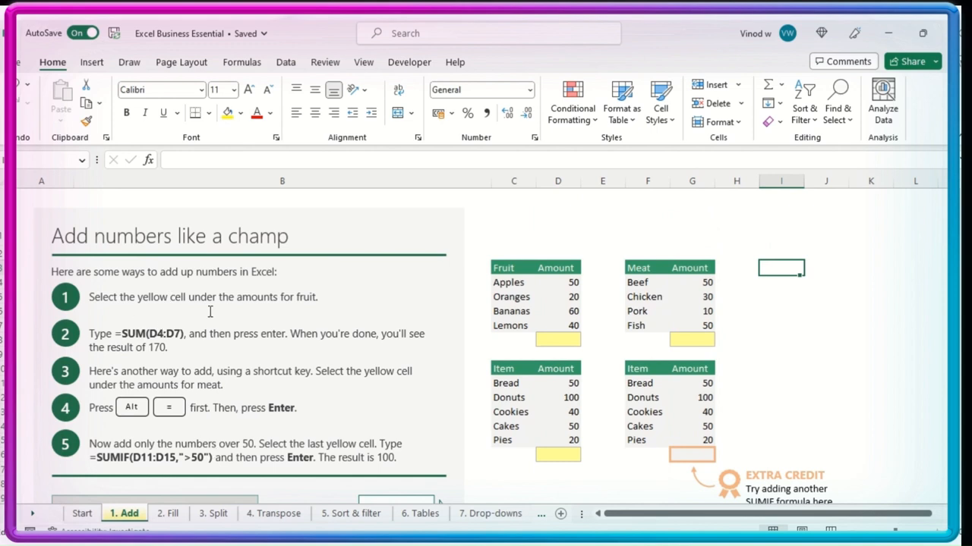
mouse_move(218, 261)
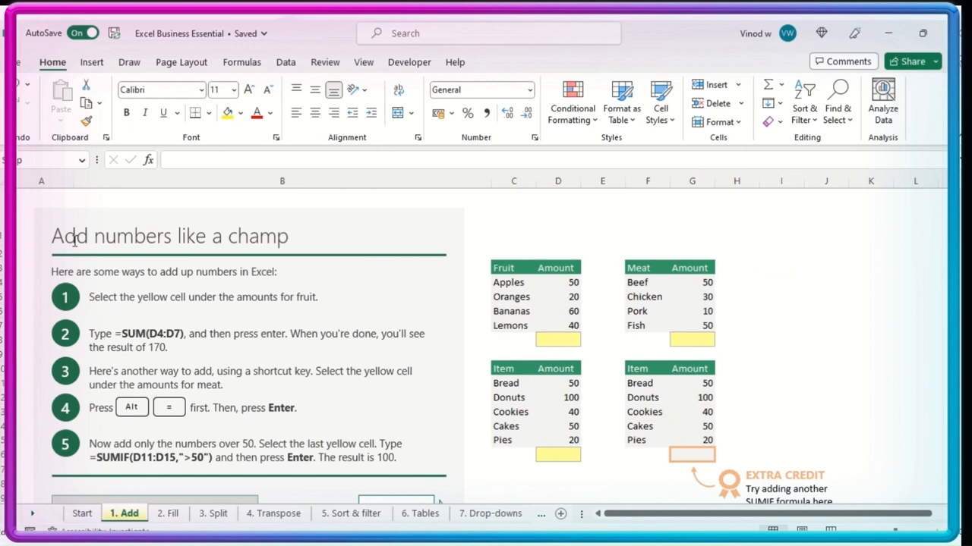
Step: Read the instruction boxes, then select the yellow total cell D8 under the fruit amounts
left_click(204, 296)
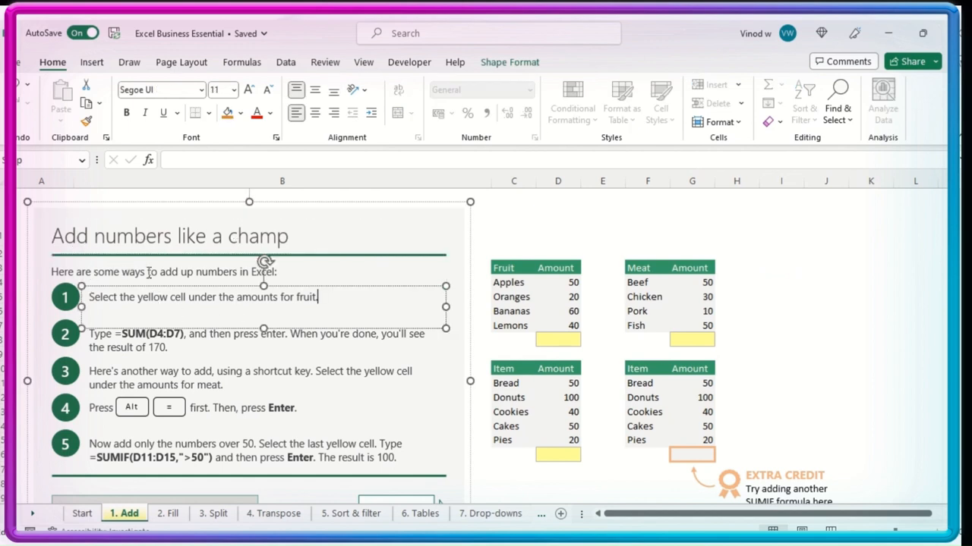
left_click(164, 271)
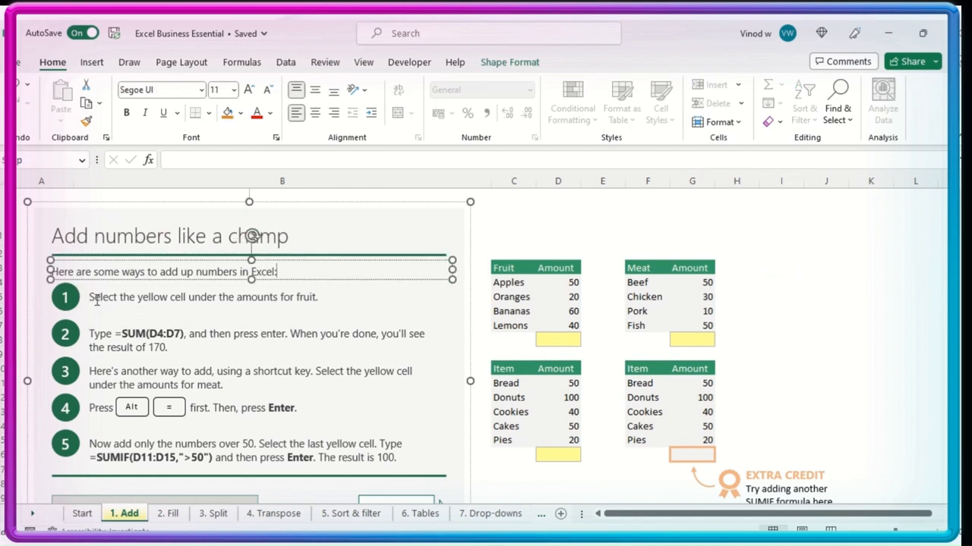
left_click(200, 296)
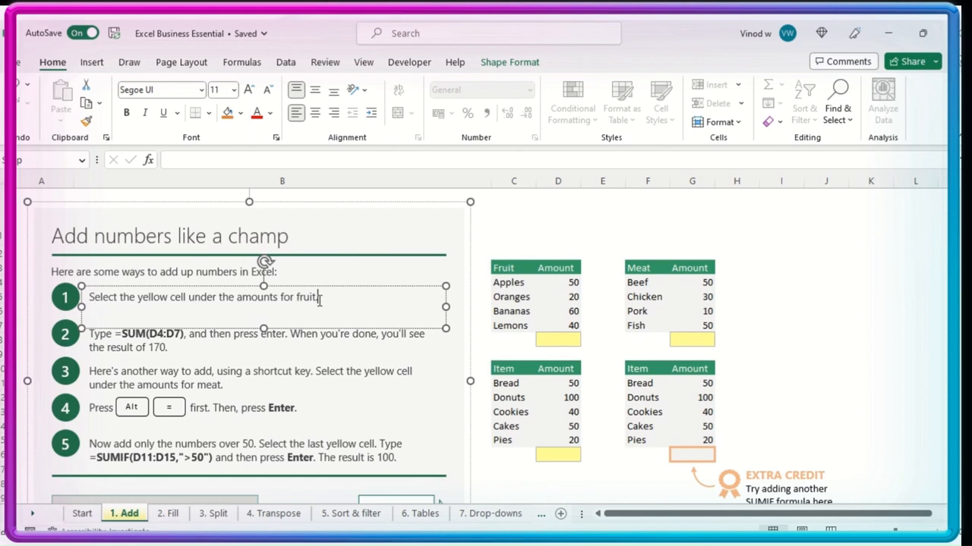
left_click(559, 339)
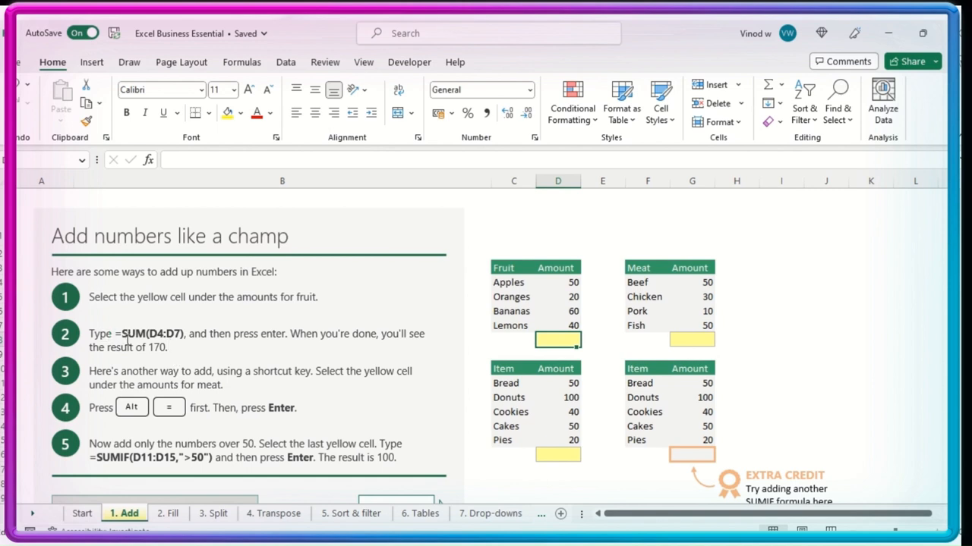
mouse_move(258, 361)
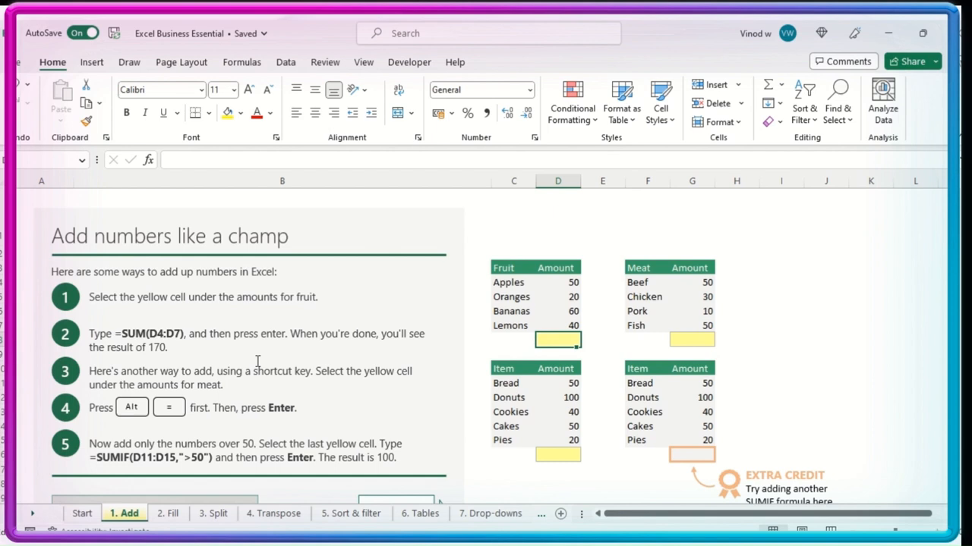
mouse_move(495, 346)
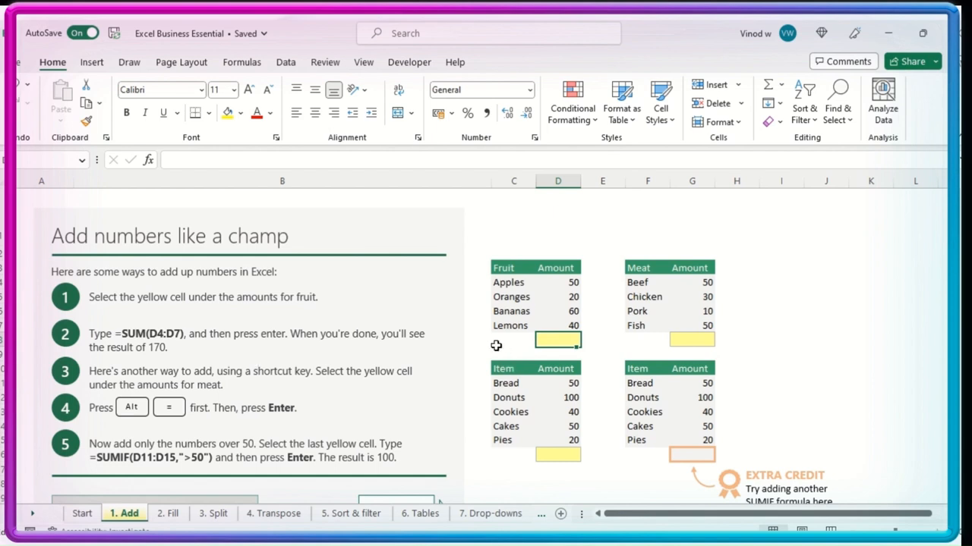
mouse_move(555, 352)
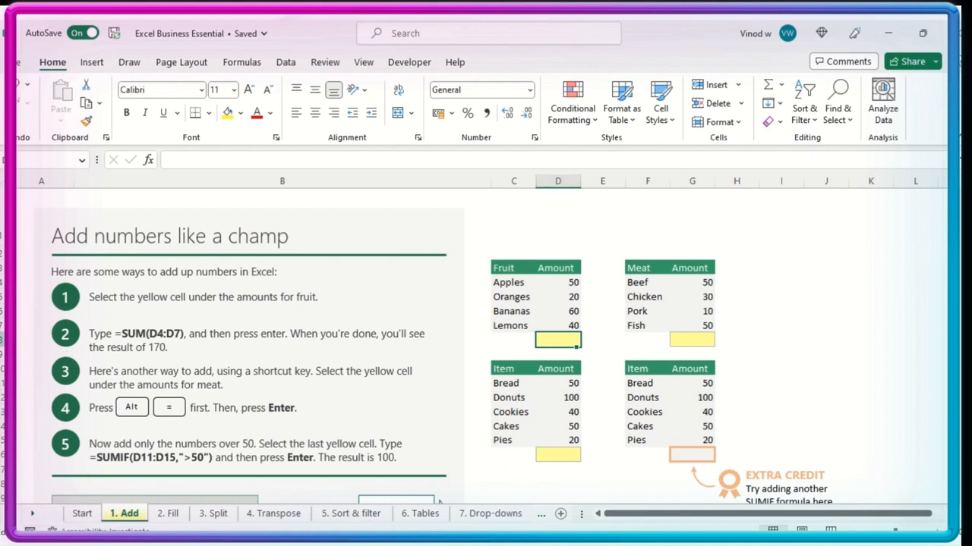
Step: From D8 bring up Insert Function, cancel it, and show the Insert ribbon commands
left_click(557, 181)
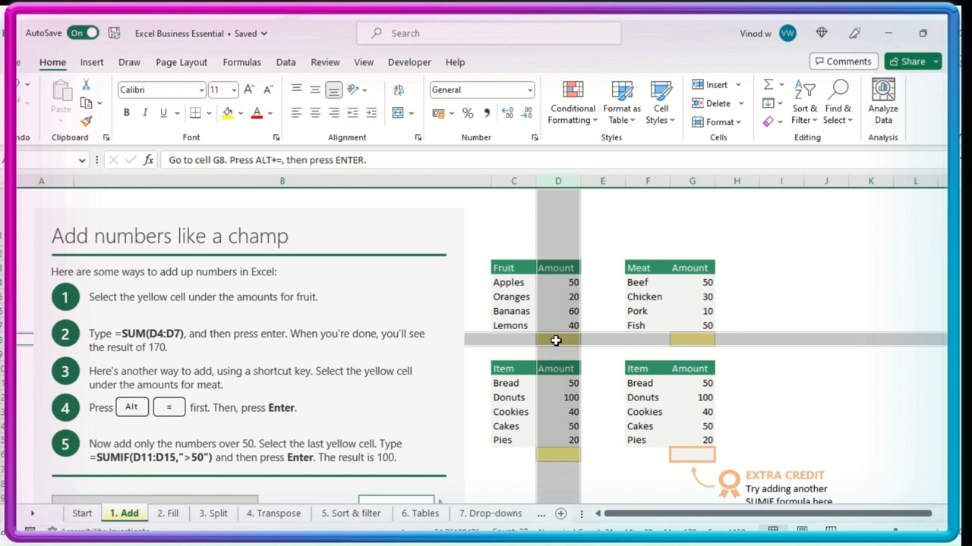
left_click(557, 340)
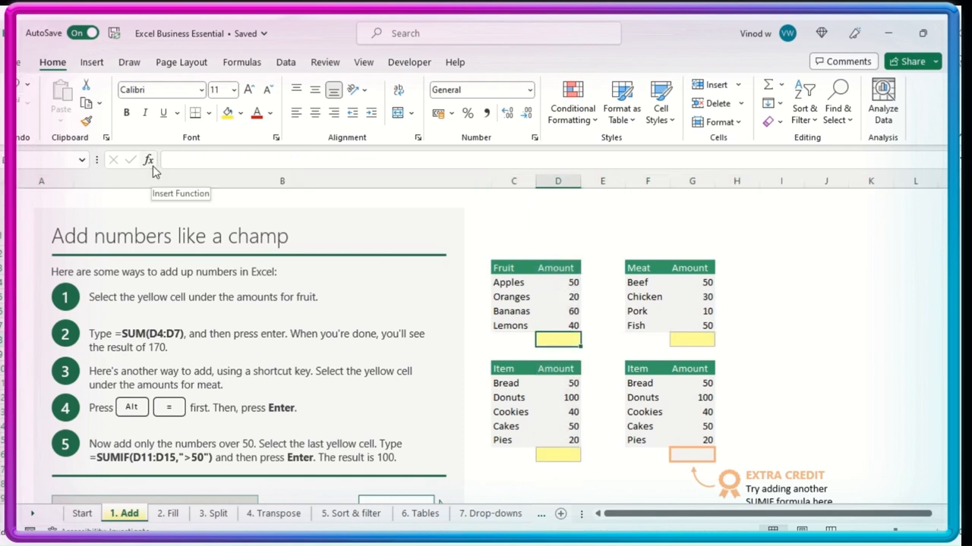
left_click(149, 161)
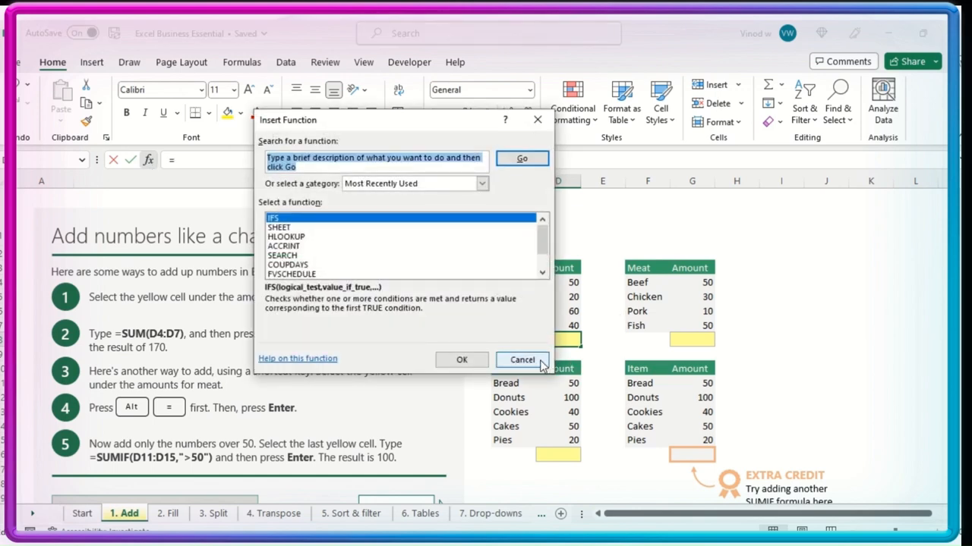
left_click(522, 360)
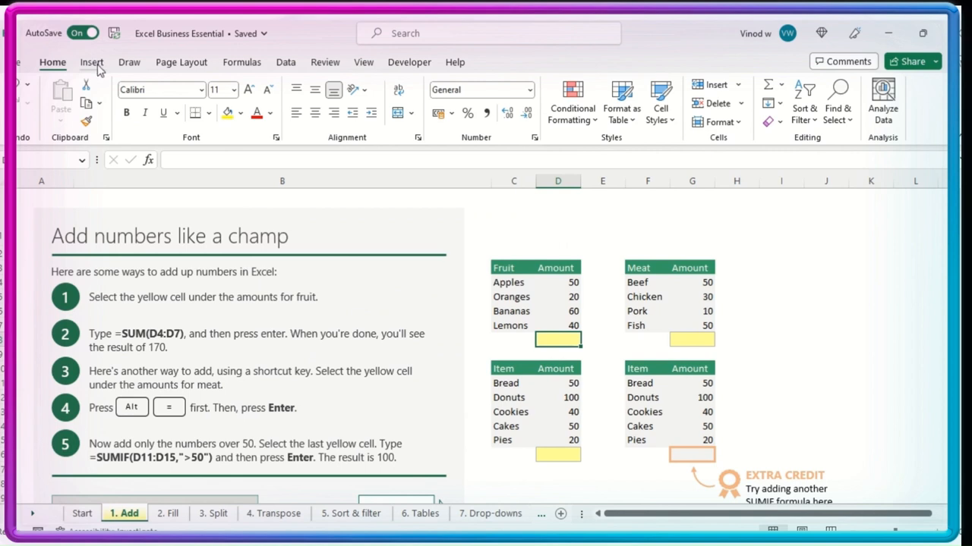
left_click(91, 62)
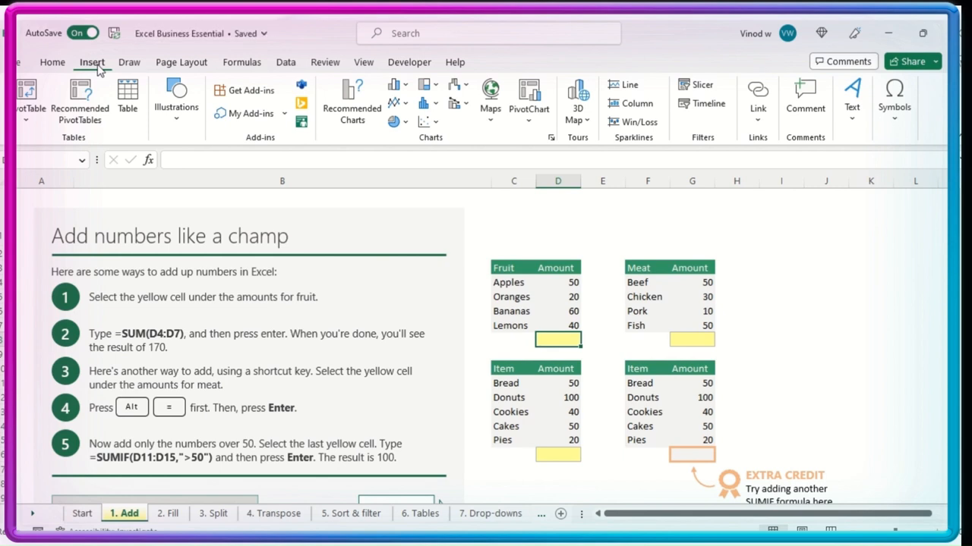
mouse_move(242, 68)
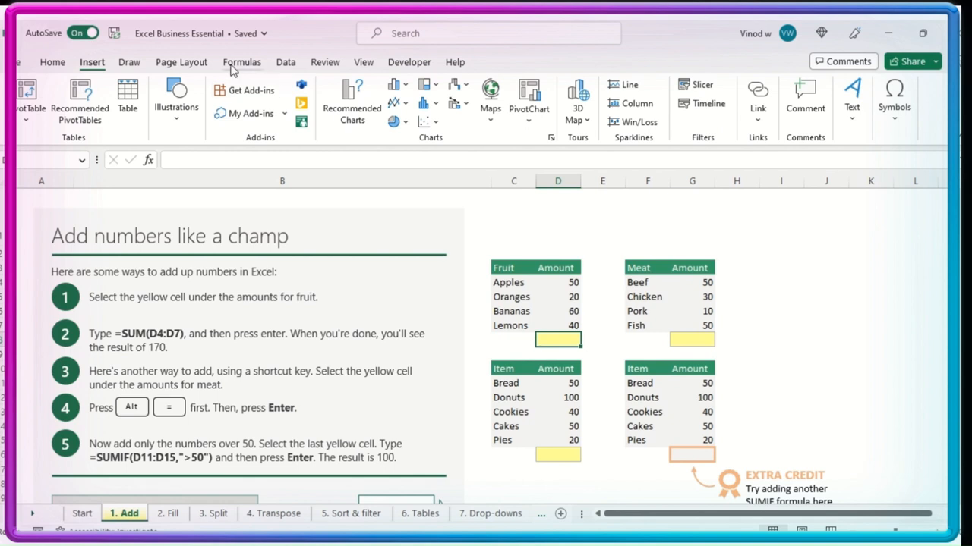
Step: From the Formulas ribbon briefly get a SUM of 170, then cancel Insert Function twice
left_click(241, 62)
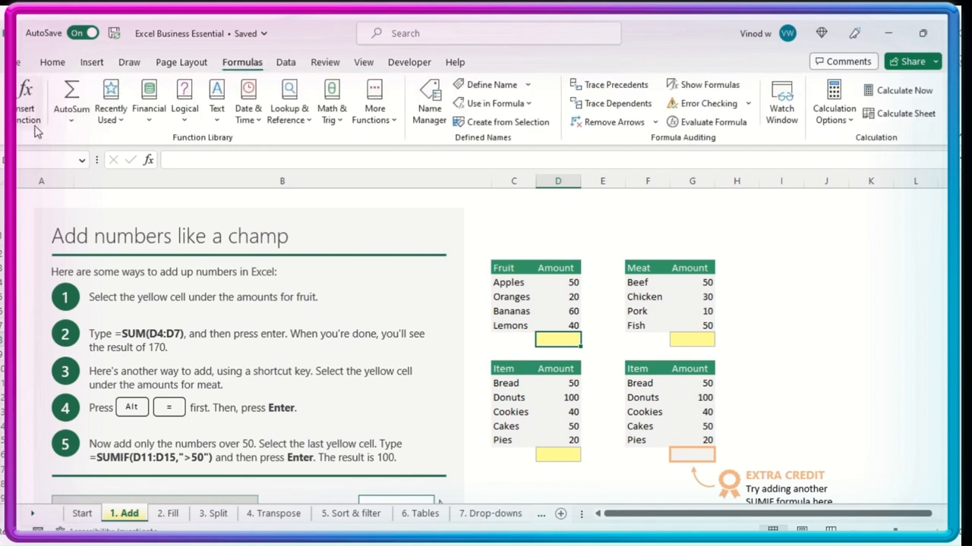
mouse_move(70, 98)
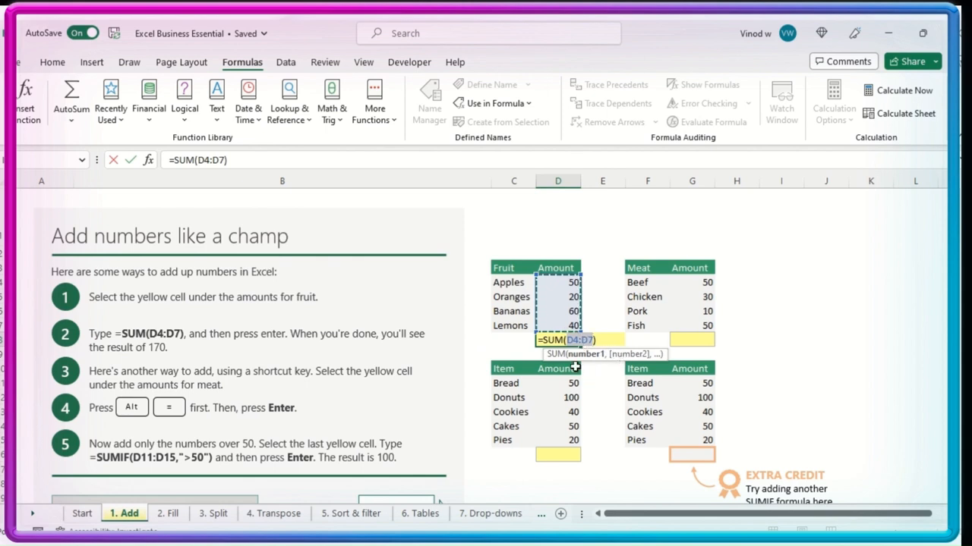
key("Return")
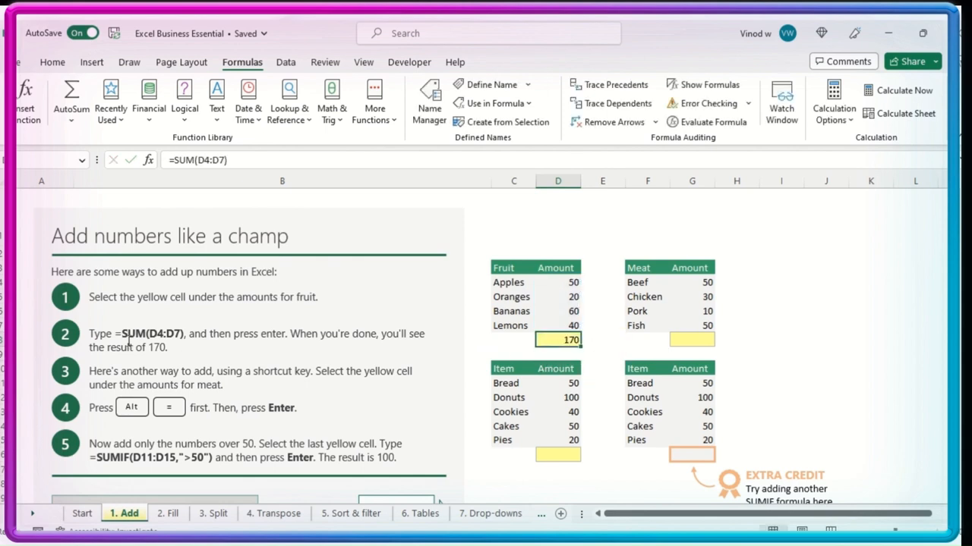
mouse_move(268, 348)
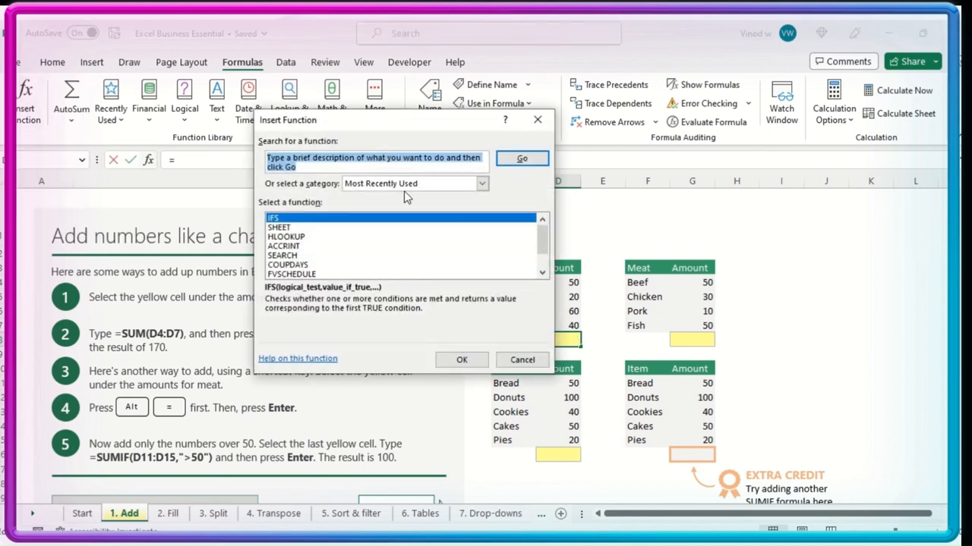
left_click(522, 360)
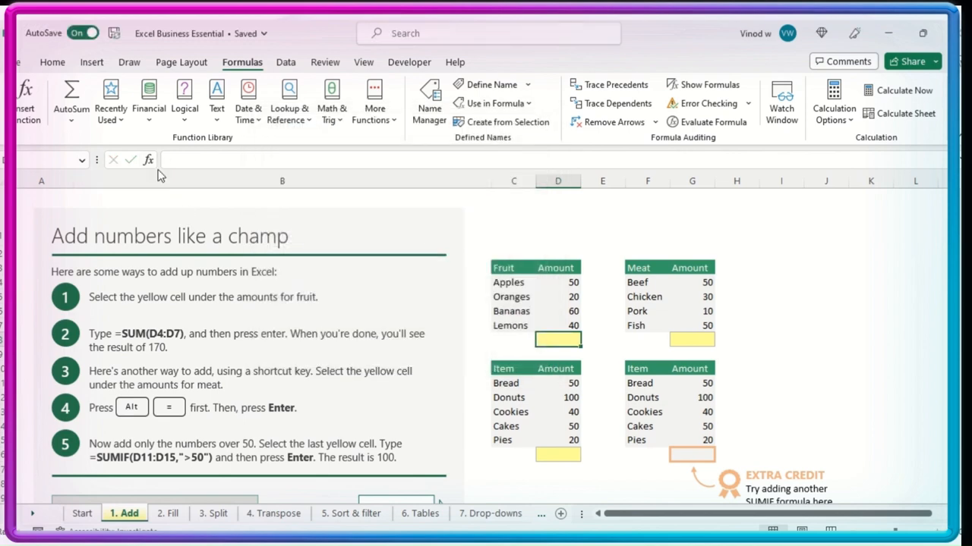
left_click(148, 159)
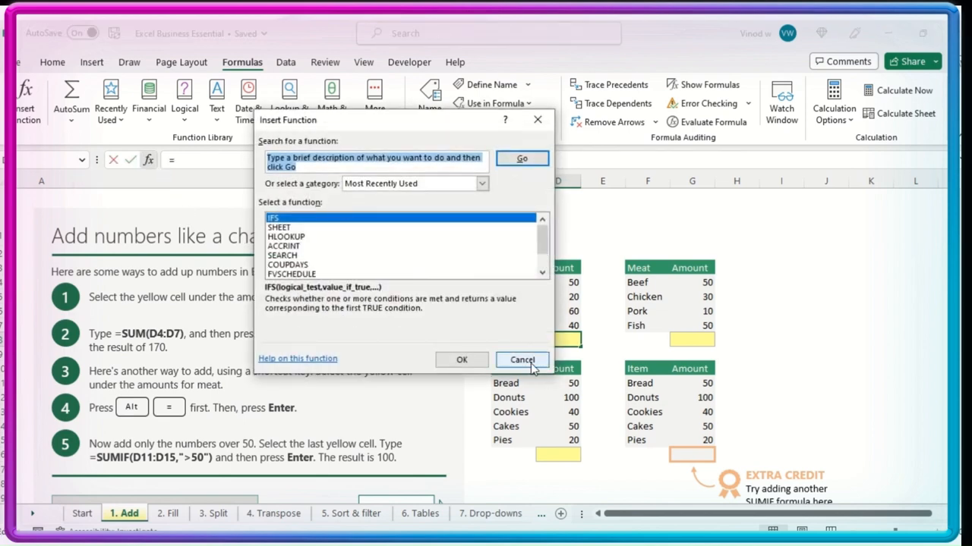
left_click(522, 359)
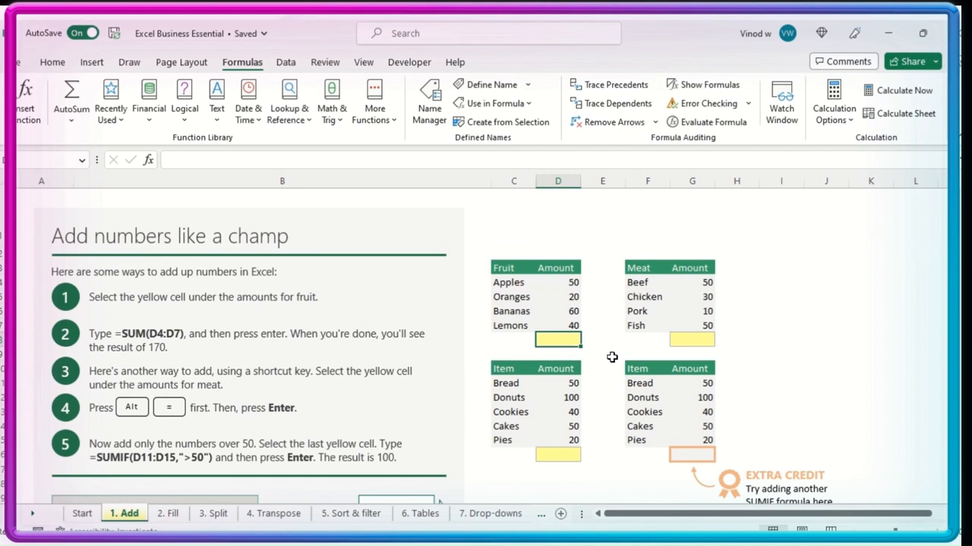
Step: Enter scratch numbers 2, 3, 4 in column I and total meat with =SUM(G4:G7) giving 140
left_click(780, 281)
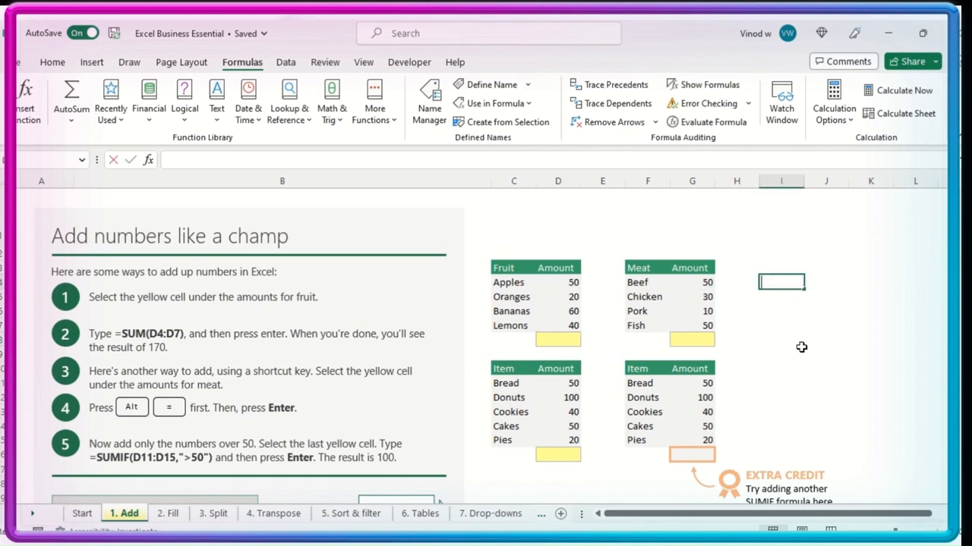
type("2")
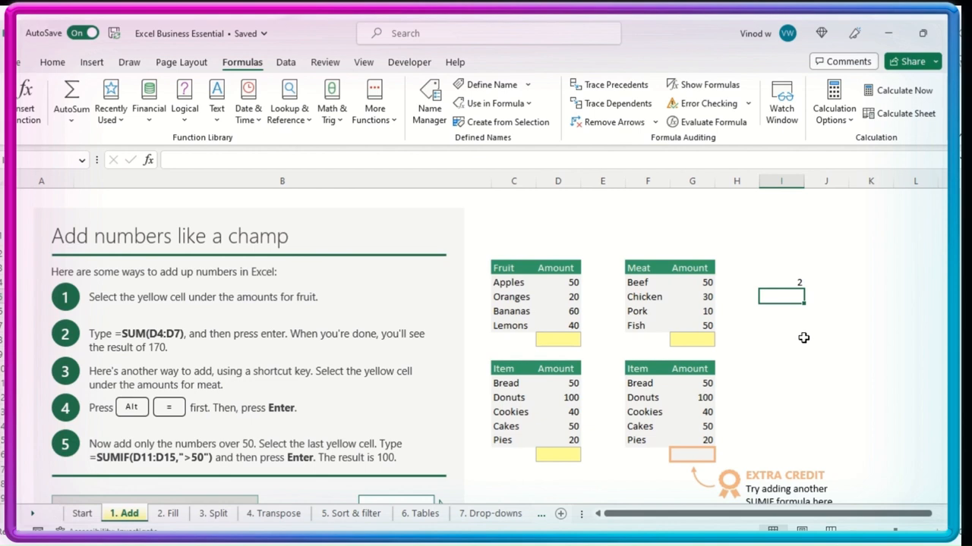
mouse_move(660, 322)
type("=")
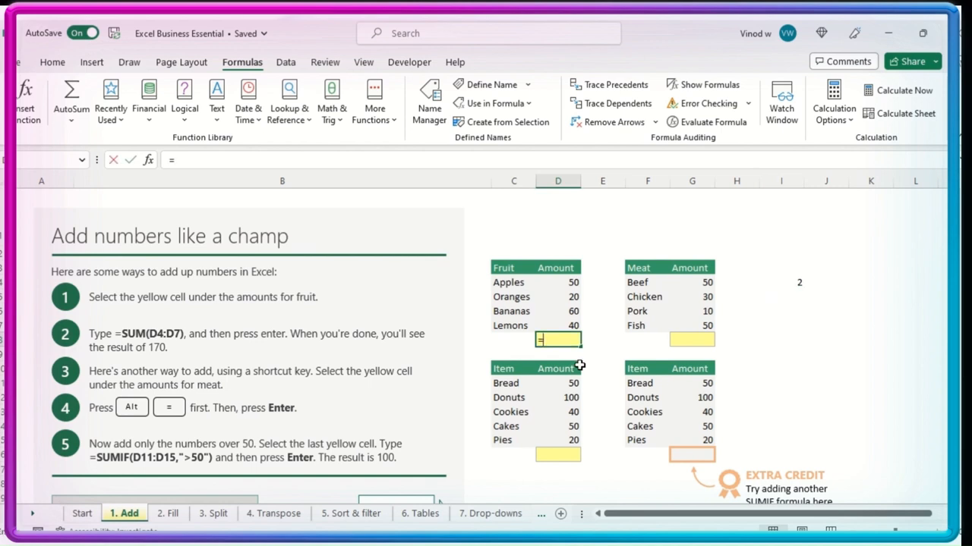
type("S")
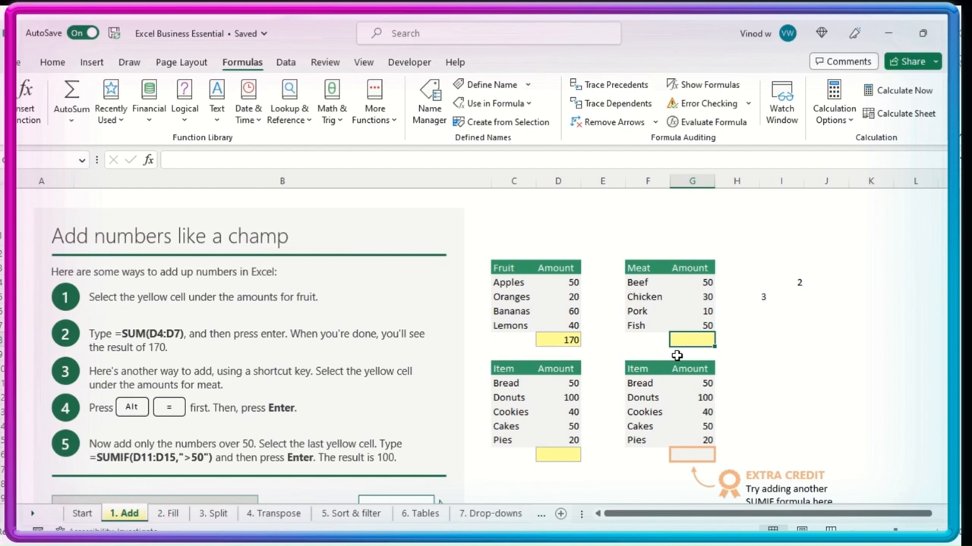
type("=SUM(G4:G7)")
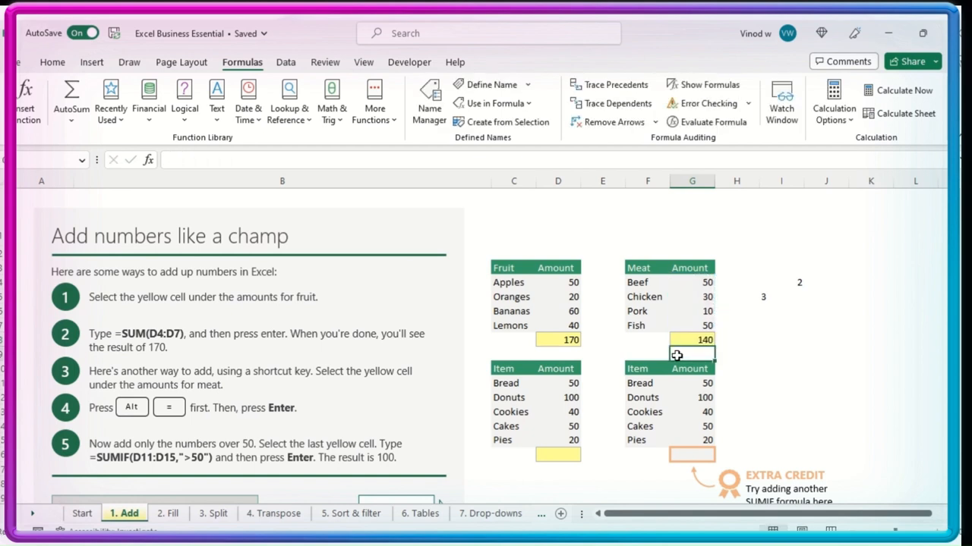
left_click(780, 310)
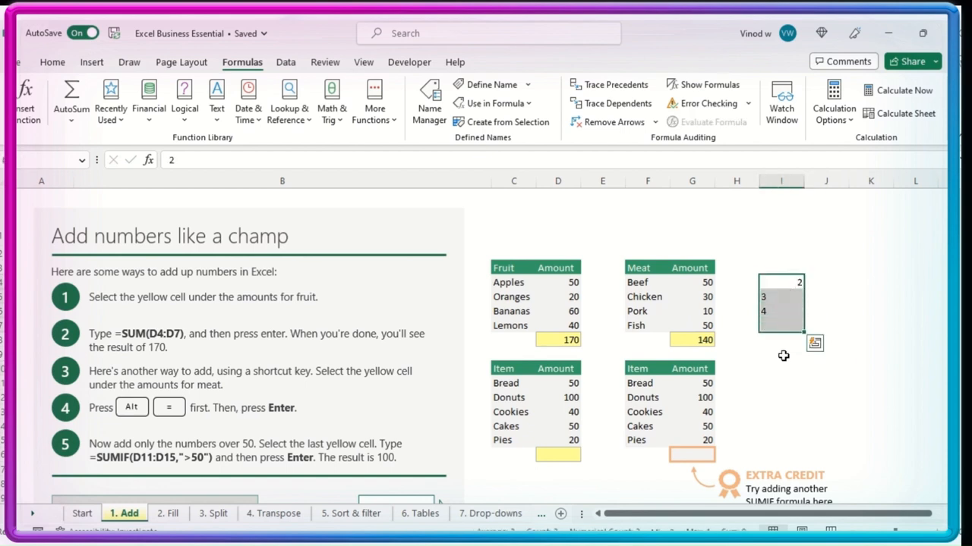
scroll("down", 3)
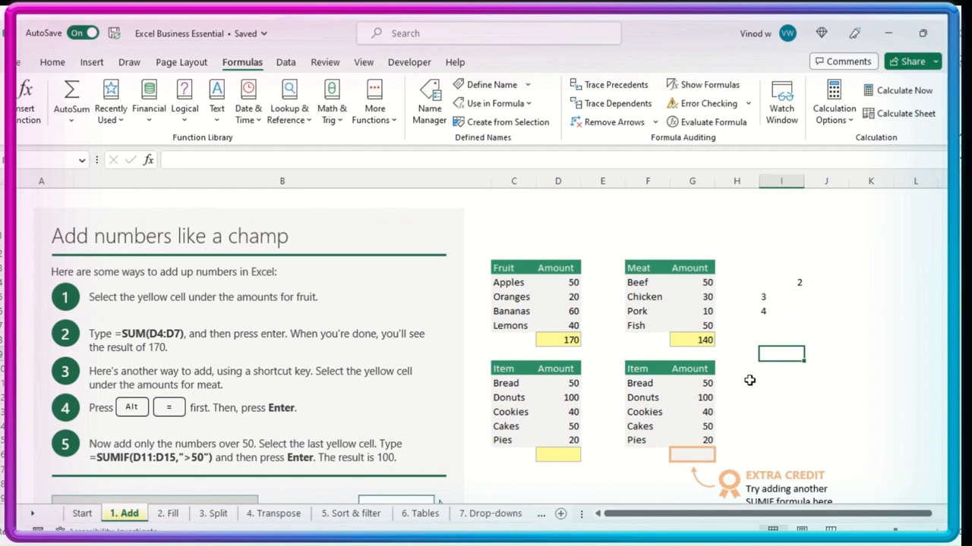
mouse_move(786, 284)
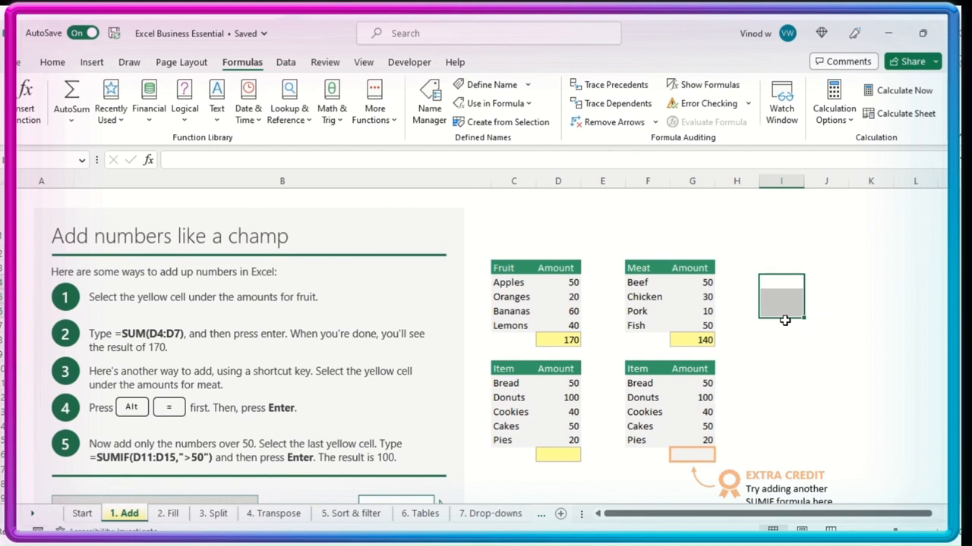
mouse_move(685, 304)
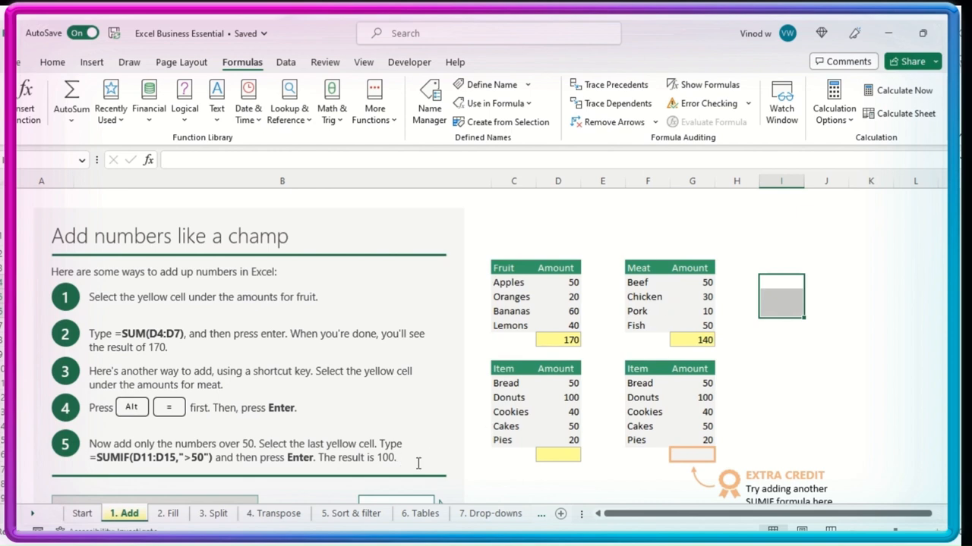
mouse_move(331, 439)
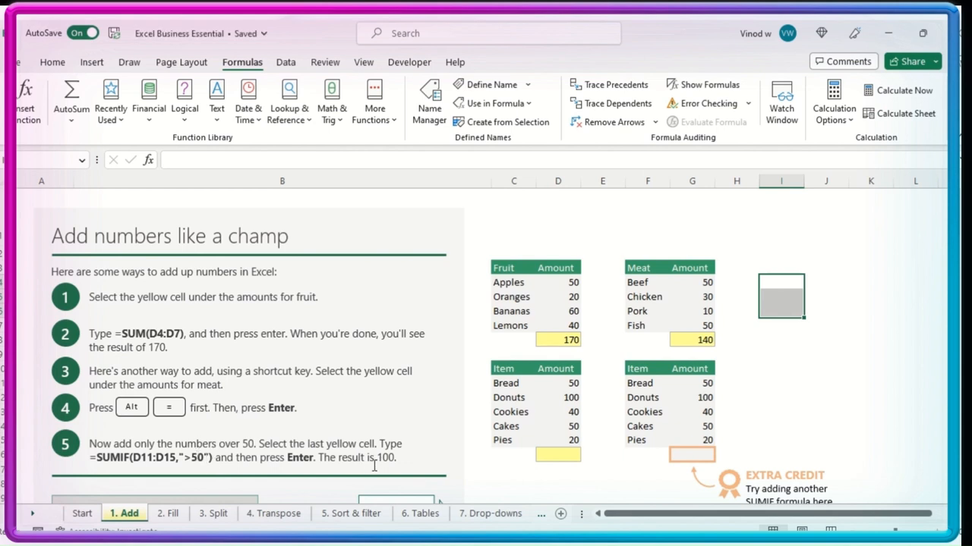
Step: Start =sumif( in the Item total cell D13 and bring up Insert Function
left_click(557, 456)
type("=")
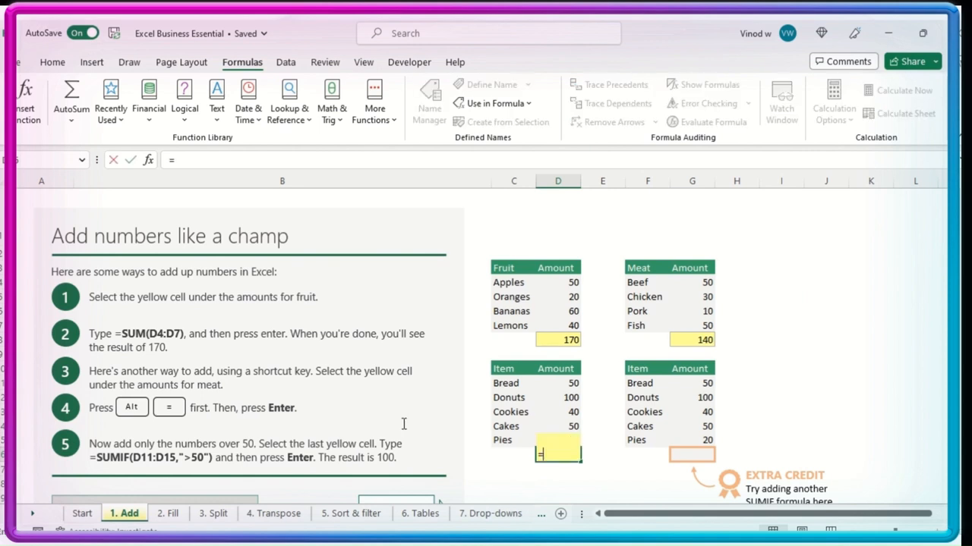
type("sum")
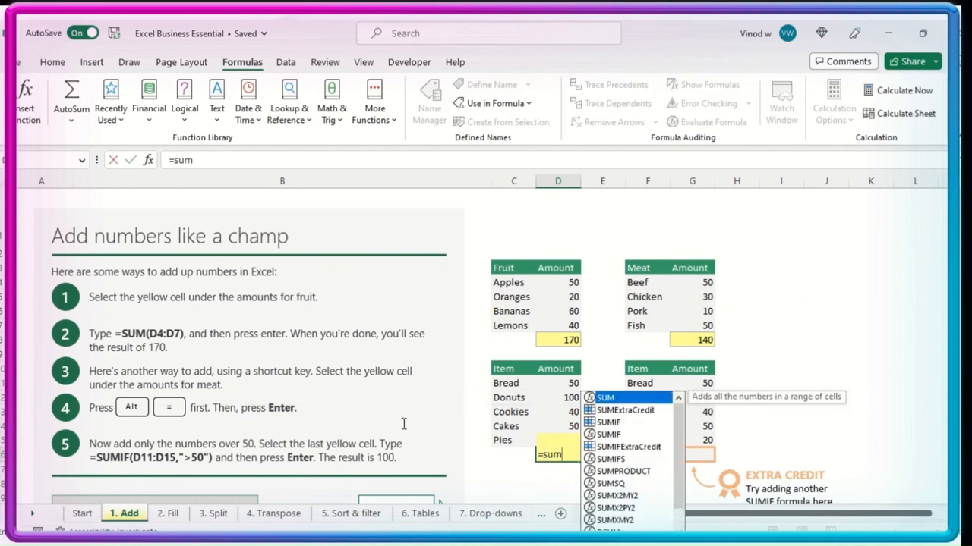
type("if(")
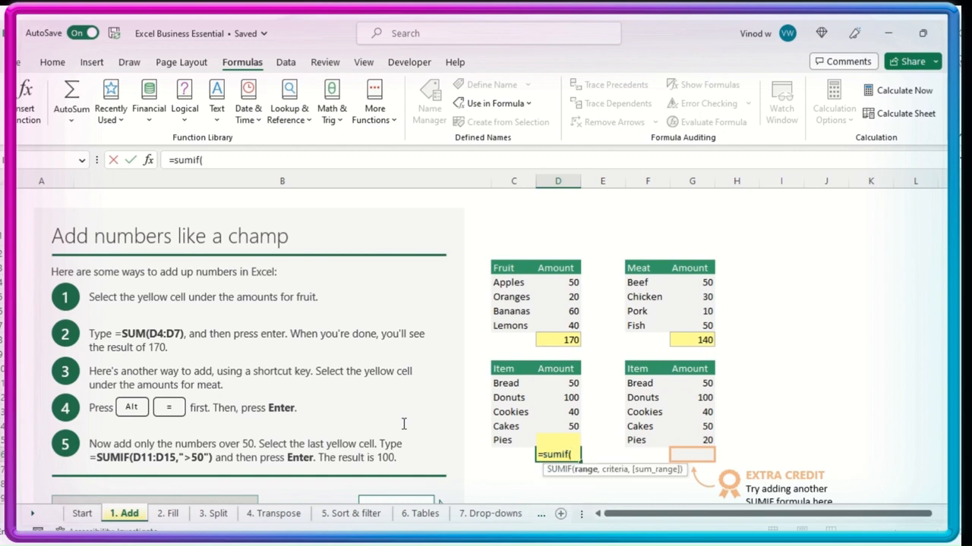
key("Escape")
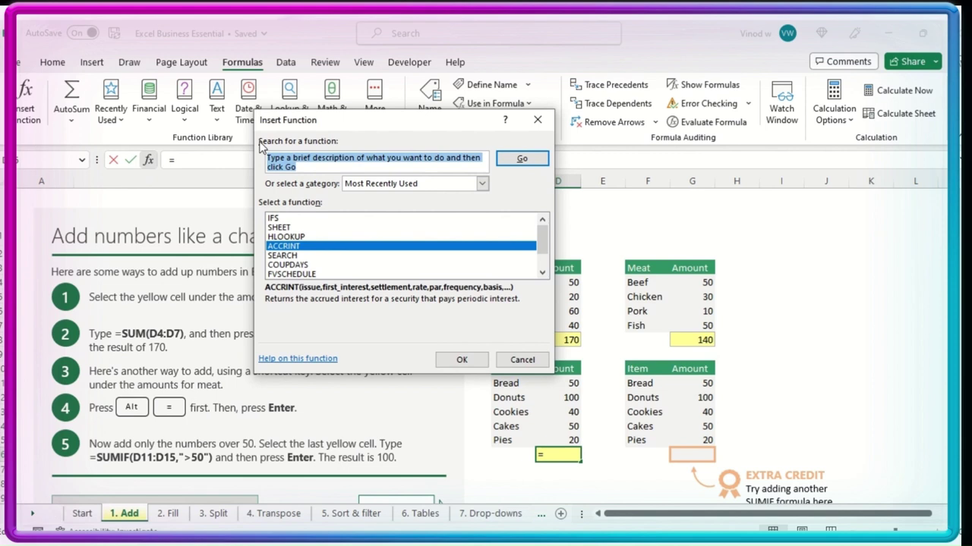
Step: Search for sumif, choose SUMIF and reach its Function Arguments dialog
type("sumi")
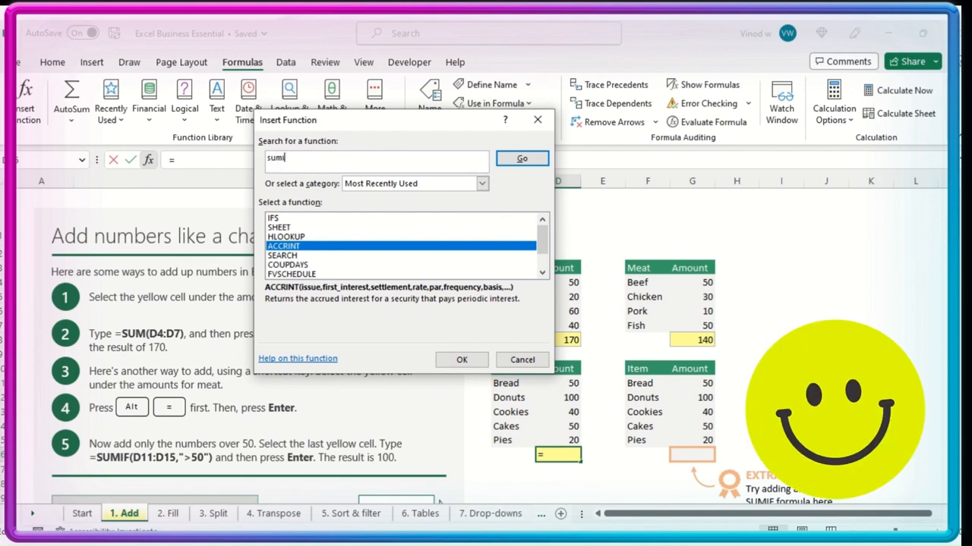
type("f")
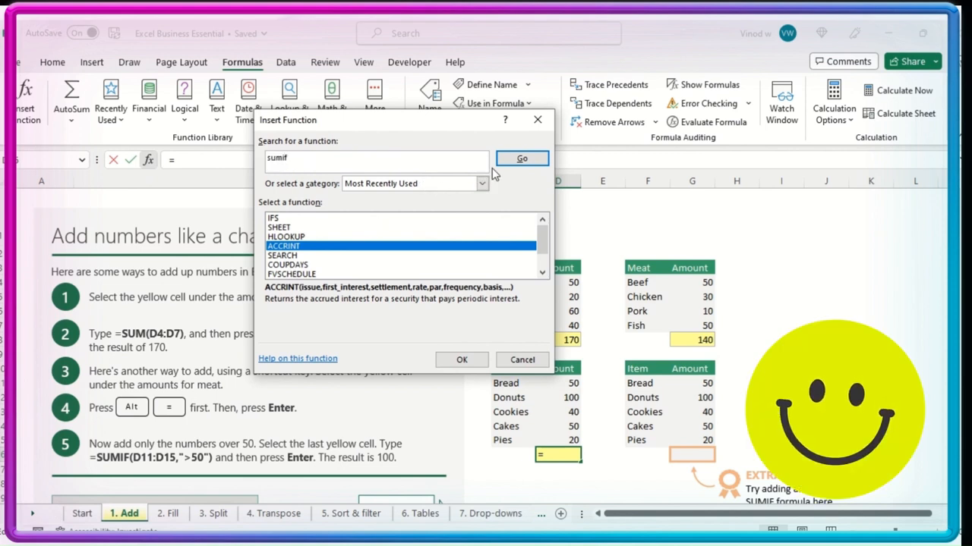
left_click(523, 158)
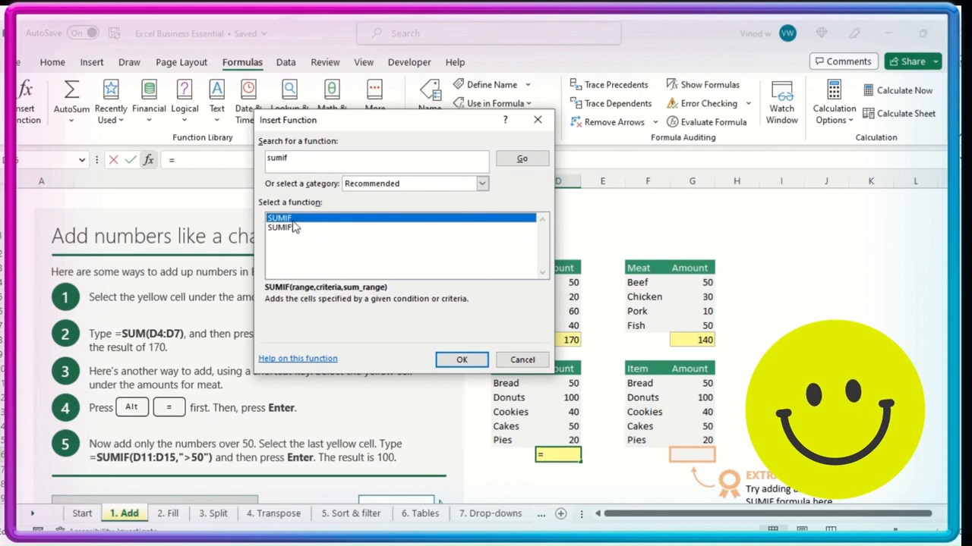
left_click(461, 358)
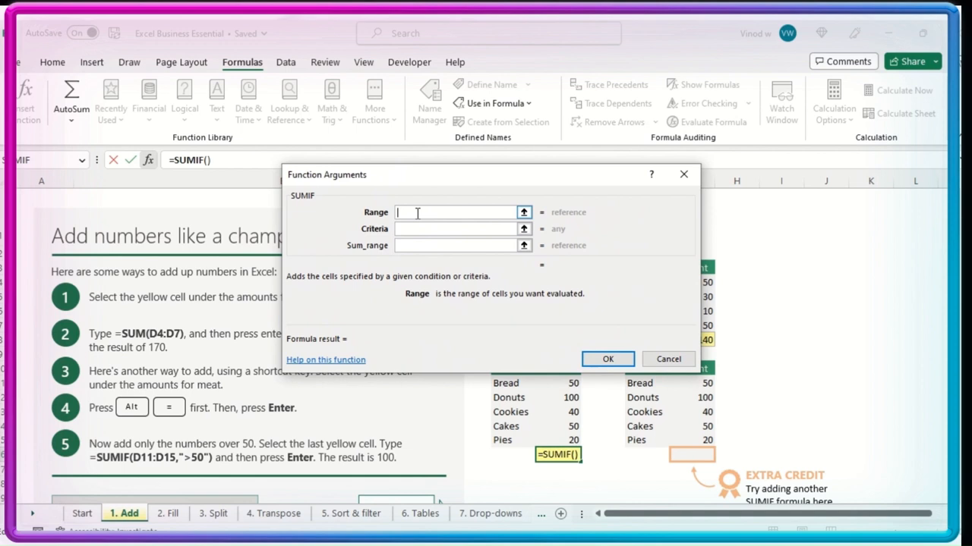
Step: Set Range D11:D15 and Criteria ">50" (preview 100) and confirm the arguments
type("D11")
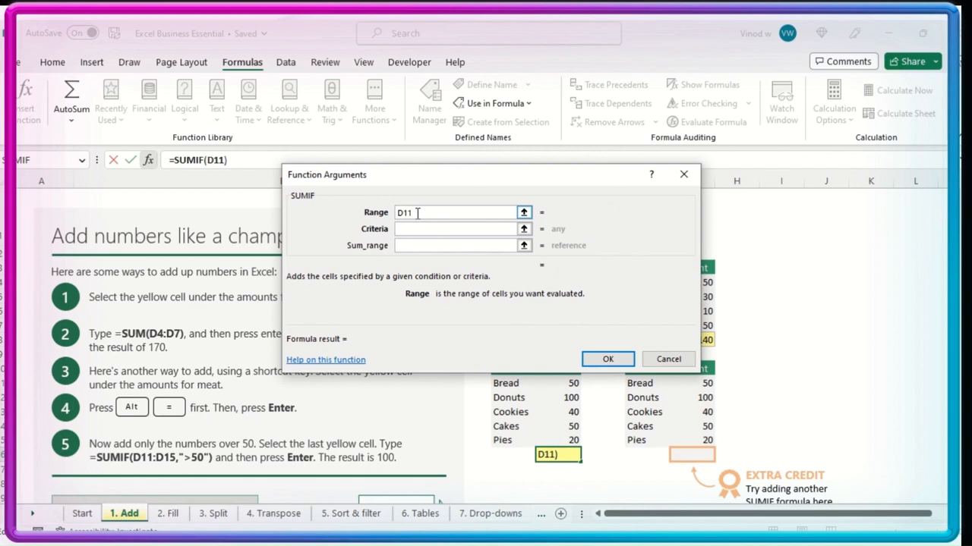
type(":D")
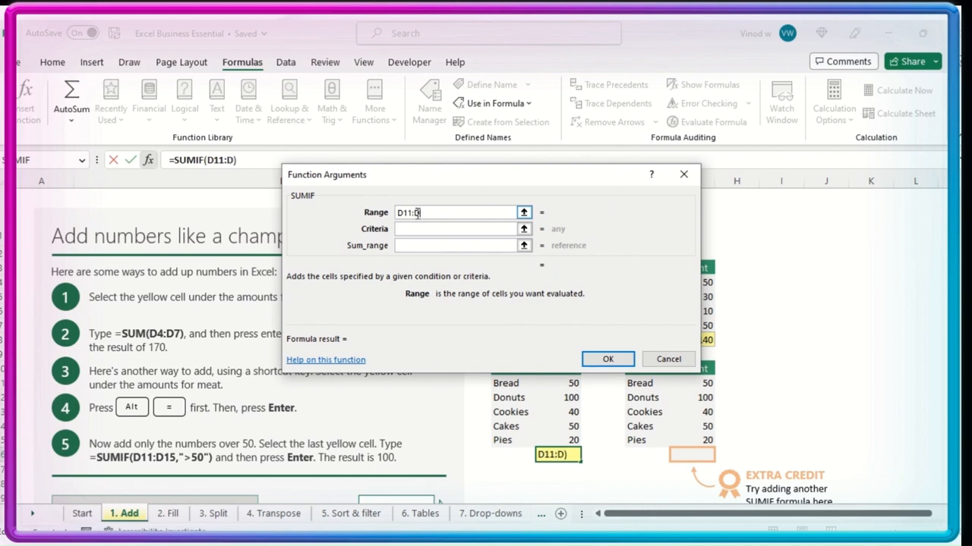
type("15")
left_click(456, 228)
type("\"")
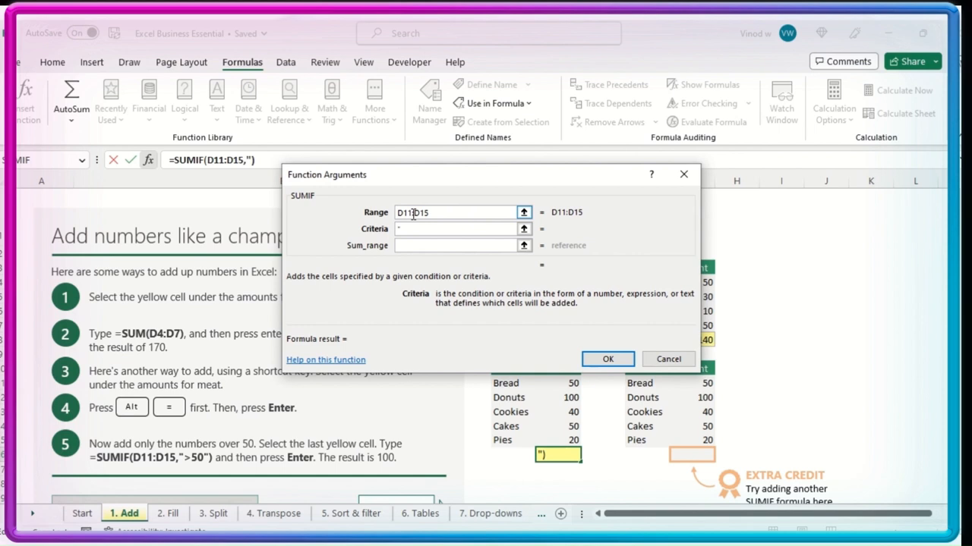
type(">")
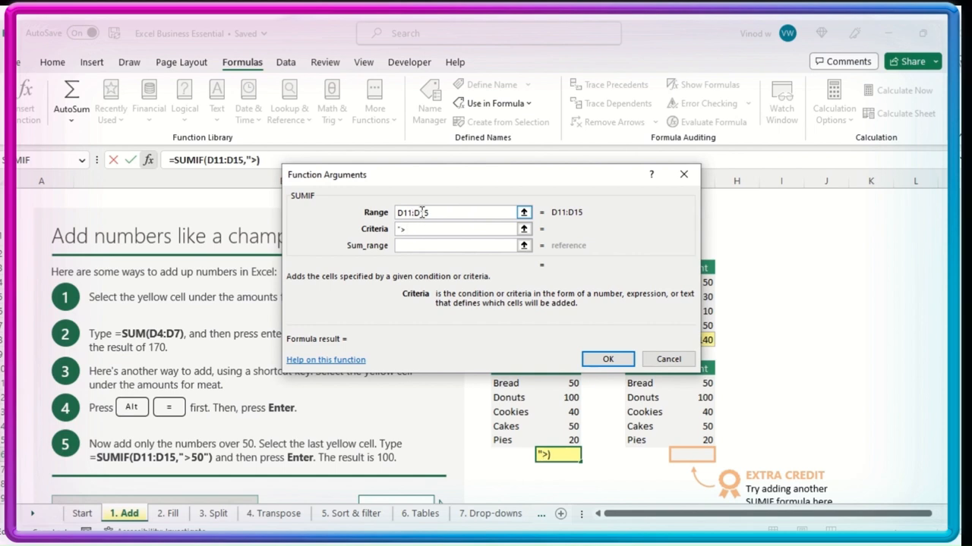
type("50")
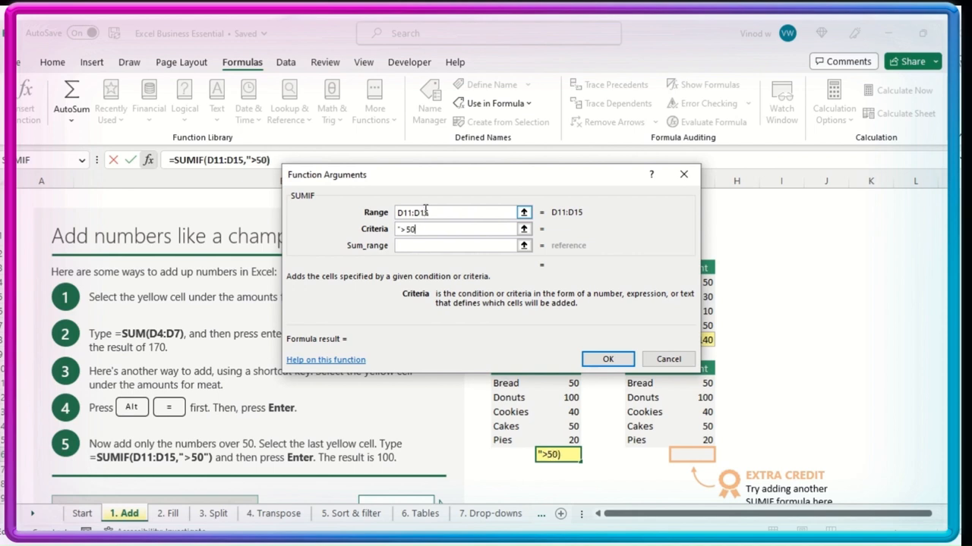
type("\")")
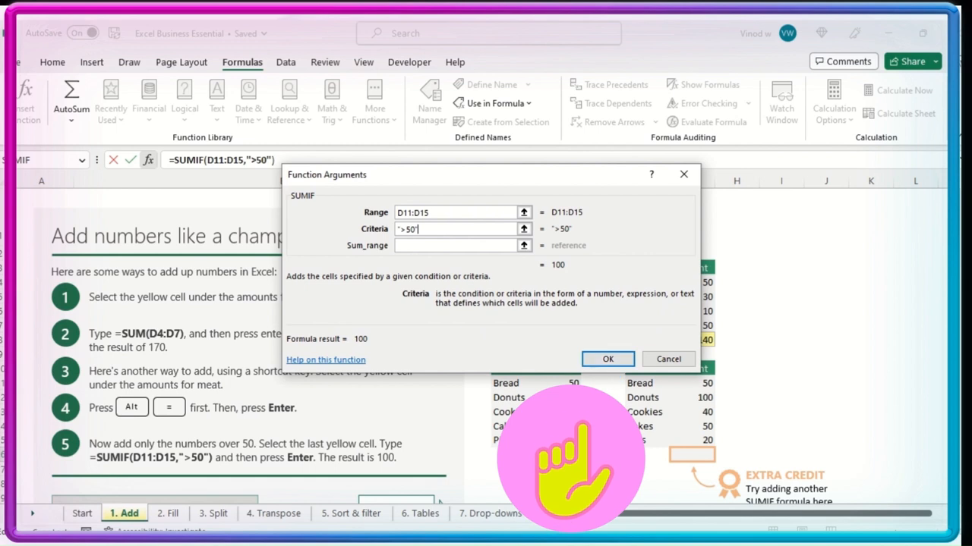
left_click(607, 358)
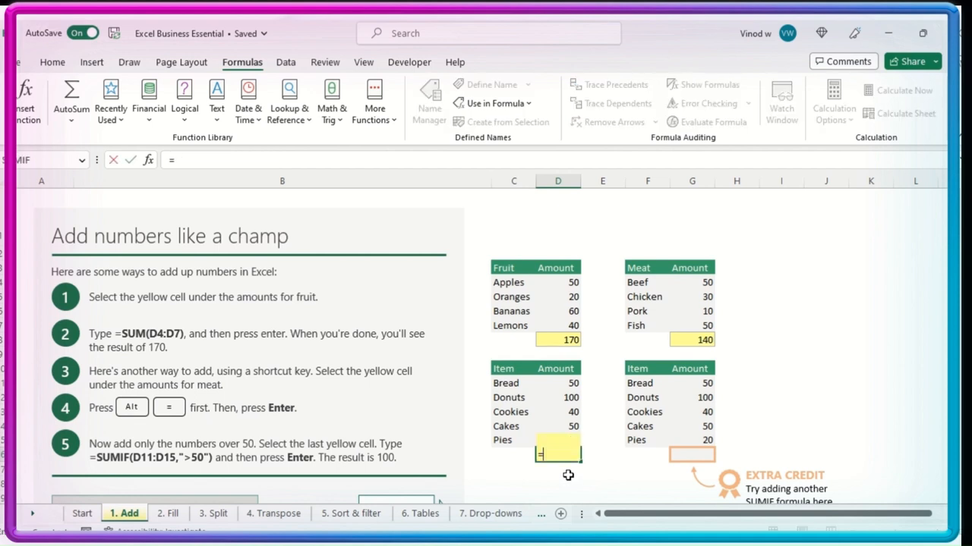
Step: Enter =SUMIF(D11:D14,">50") giving 100, then begin editing the criterion toward >40
type("=SUMIF(D11:D14")
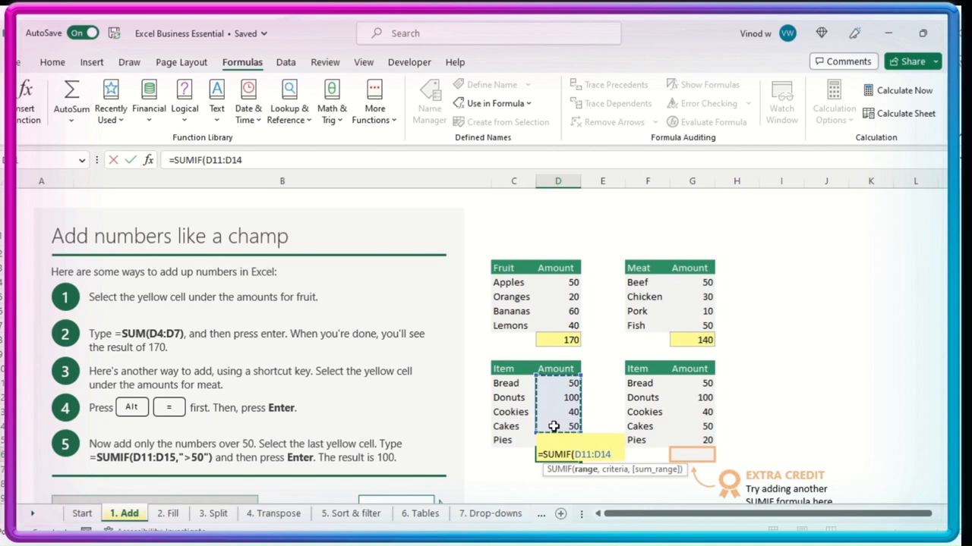
type(",\"")
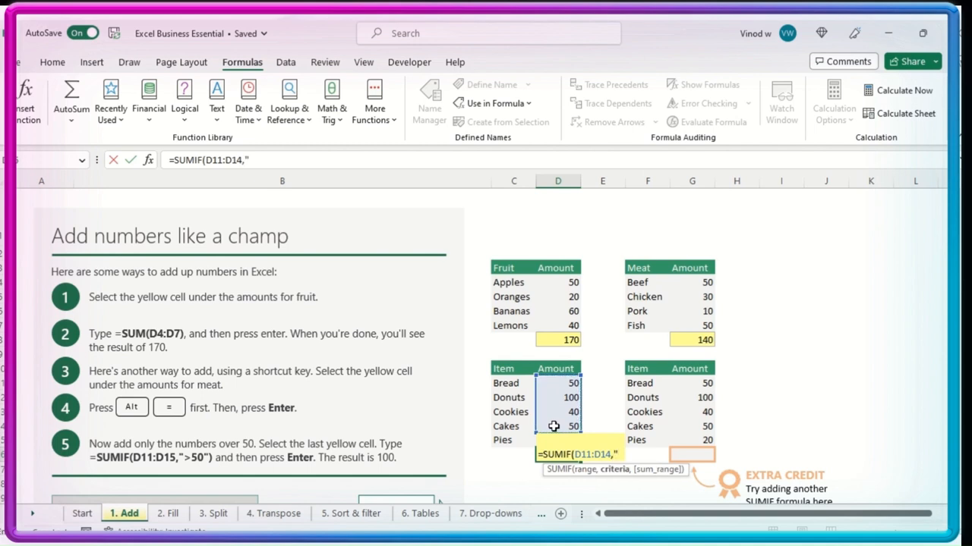
type(">")
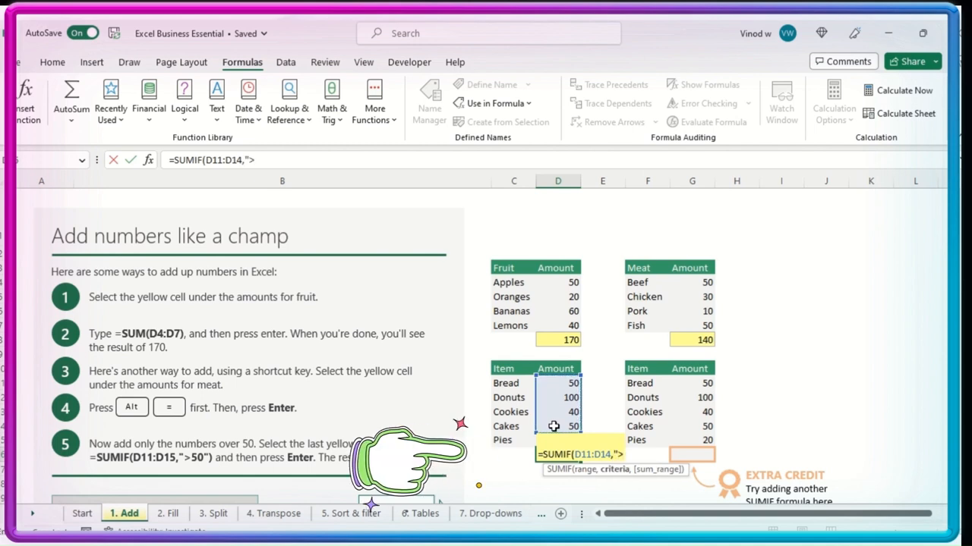
type("50\")")
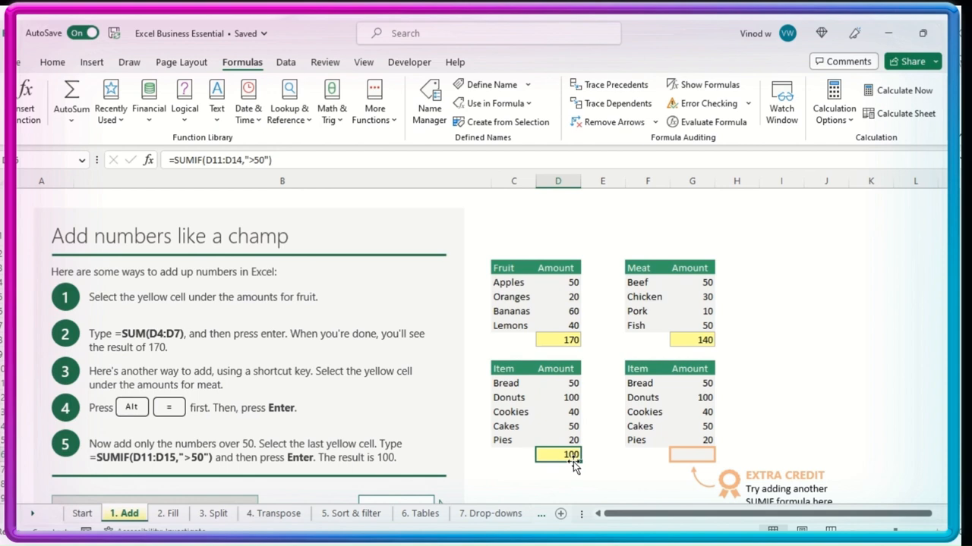
mouse_move(583, 479)
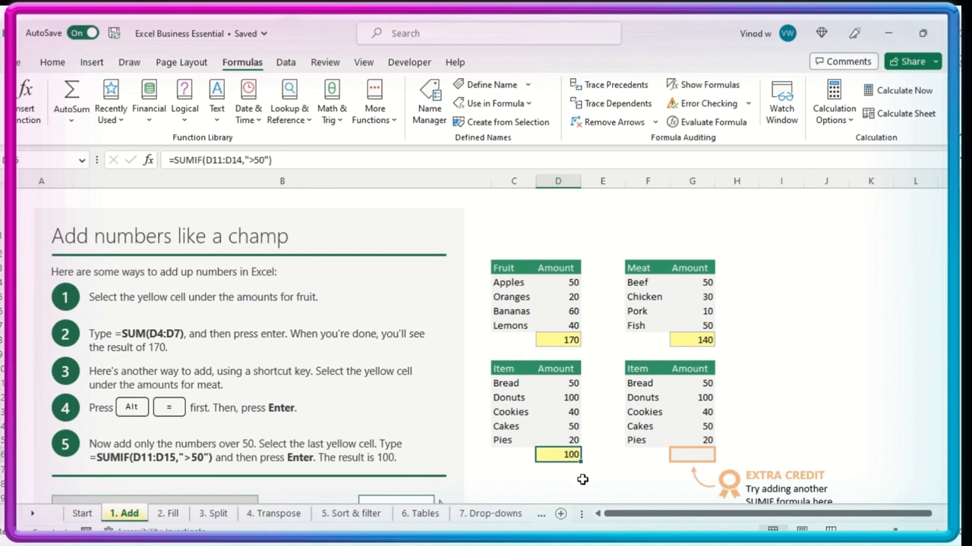
left_click(559, 425)
type("4")
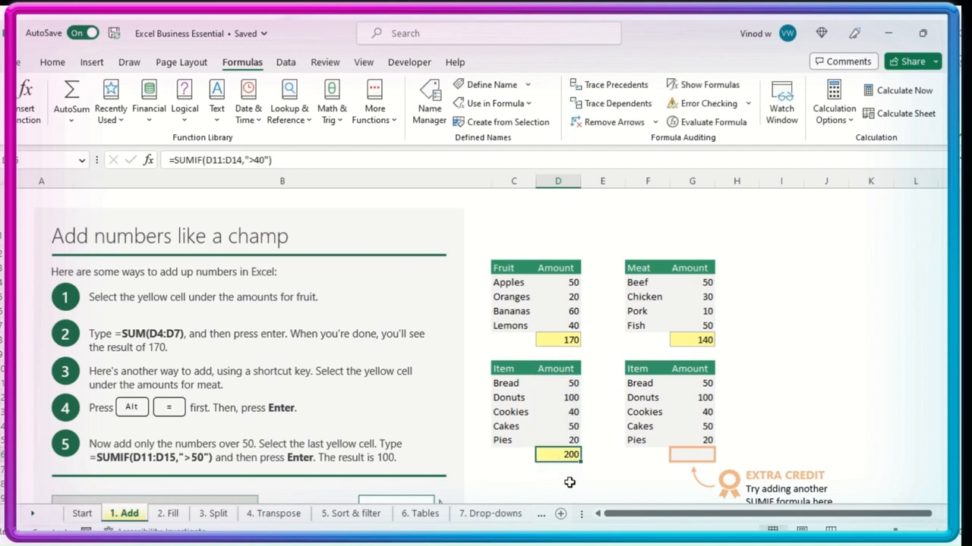
mouse_move(622, 465)
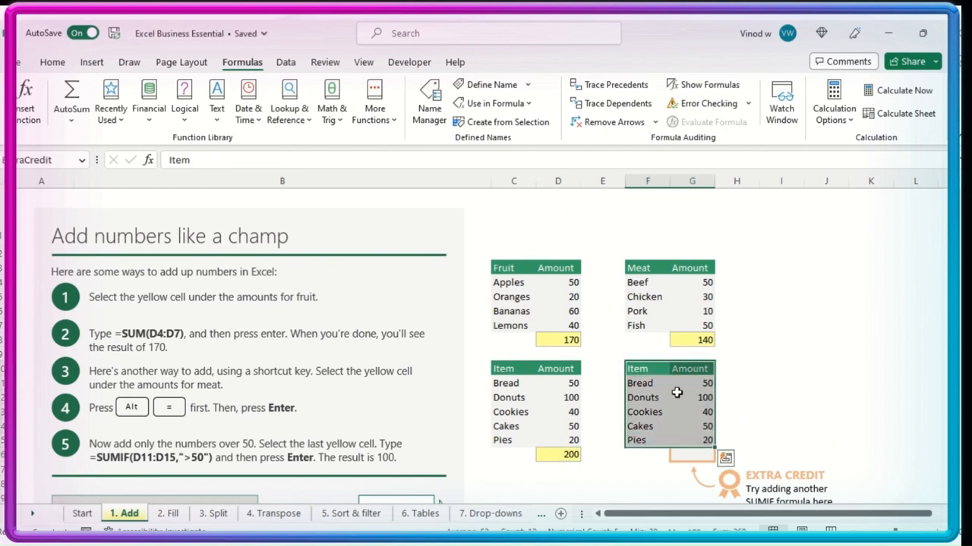
mouse_move(704, 385)
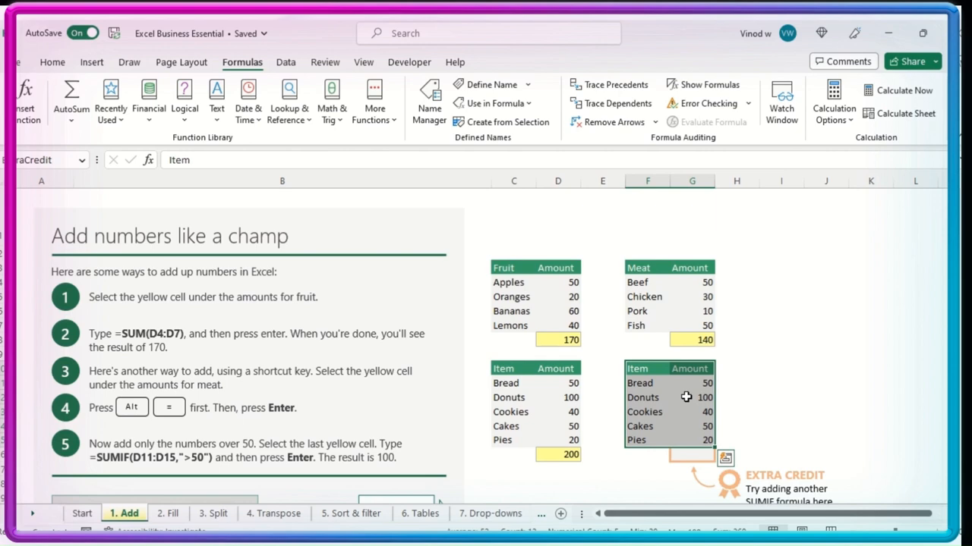
scroll("down", 3)
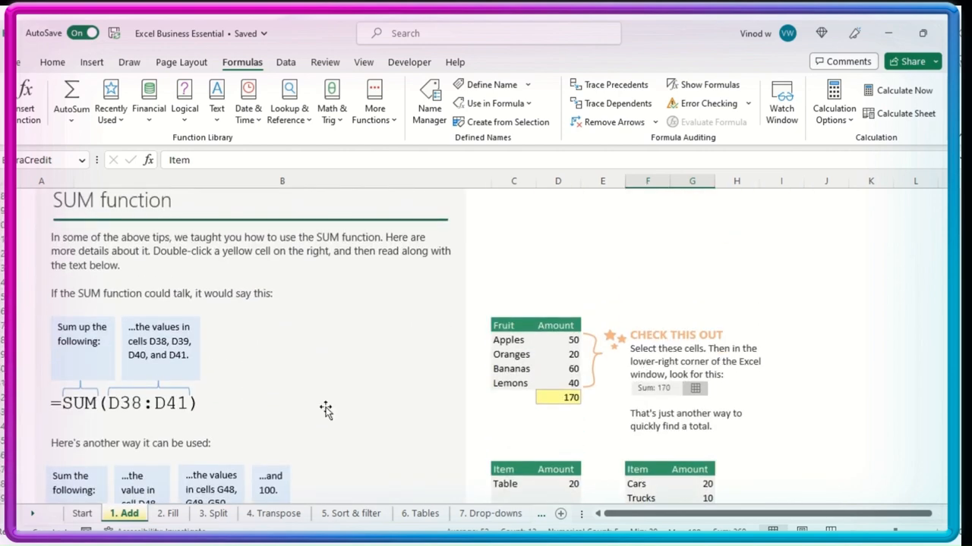
mouse_move(586, 428)
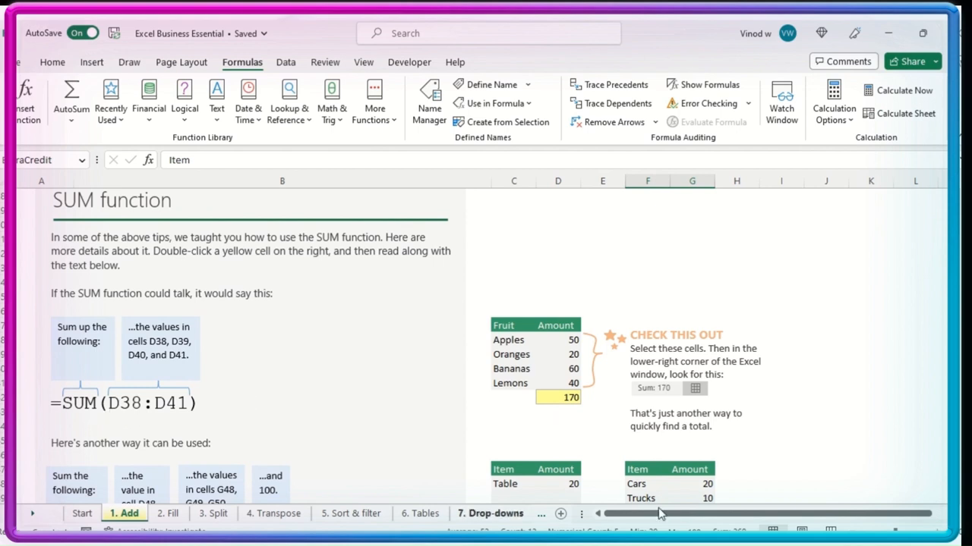
Step: In the SUM section, try =D38+D39+D40+D41 below the Fruit total of 170, then abandon it
left_click(124, 404)
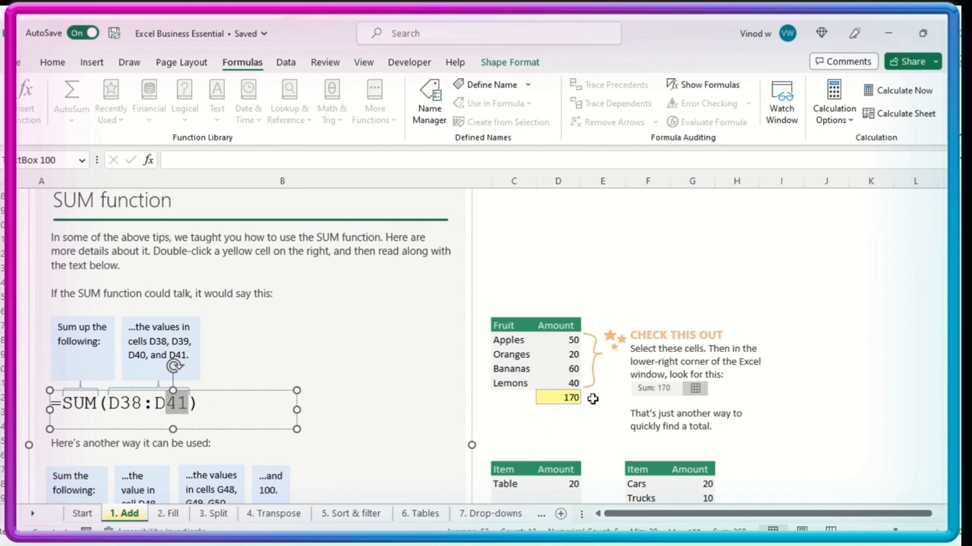
mouse_move(592, 389)
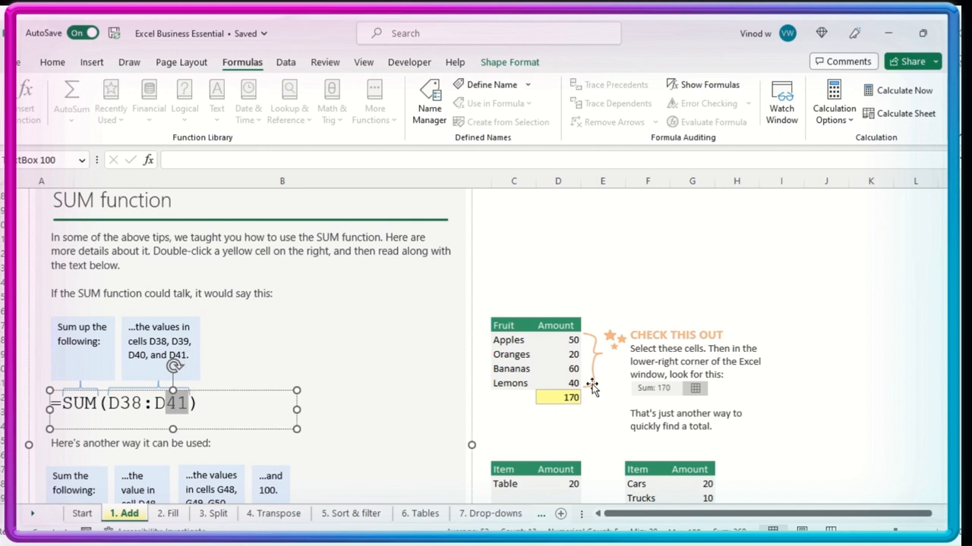
mouse_move(592, 369)
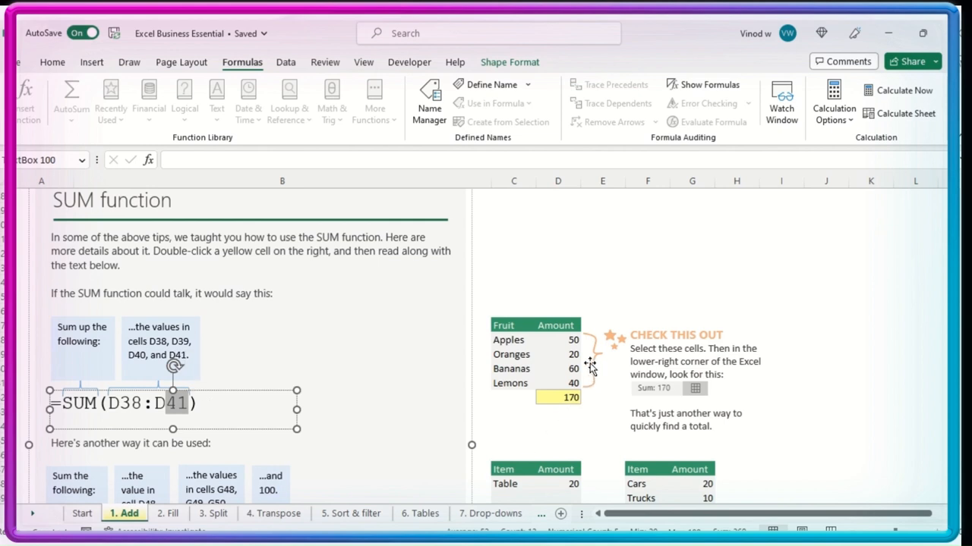
left_click(559, 340)
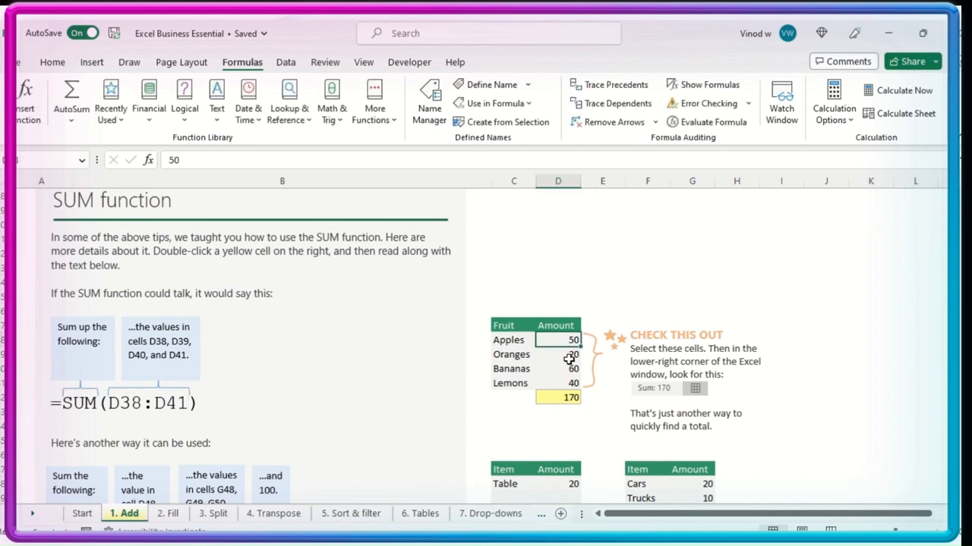
mouse_move(568, 396)
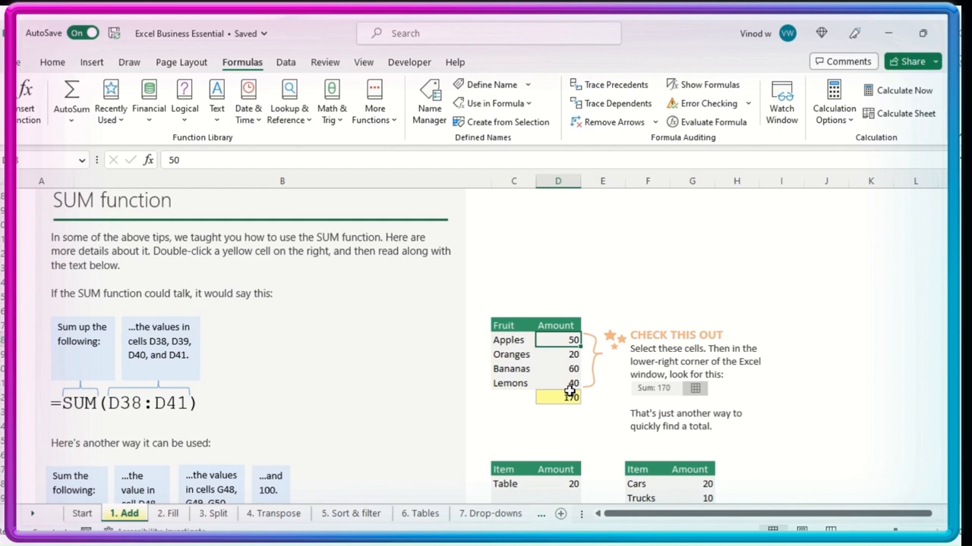
mouse_move(567, 416)
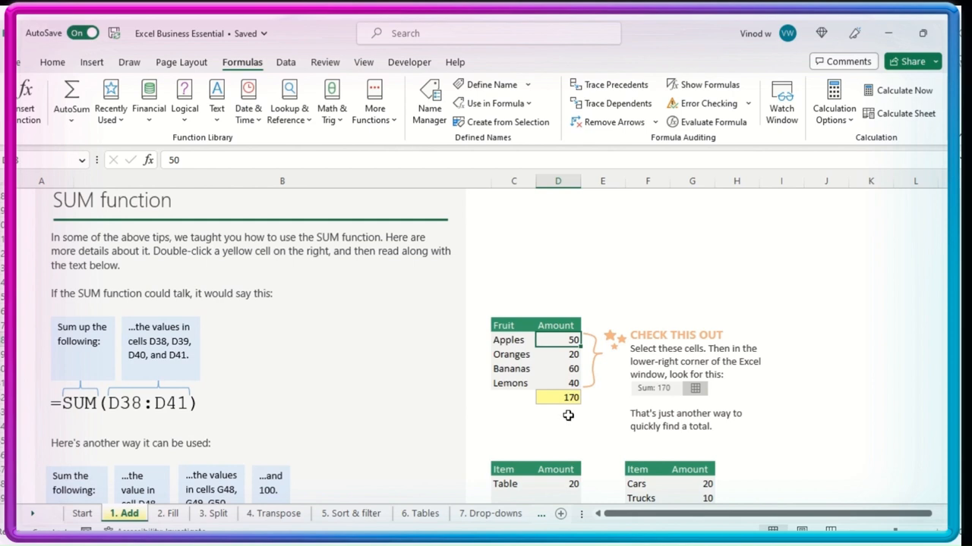
left_click(557, 425)
type("=D38")
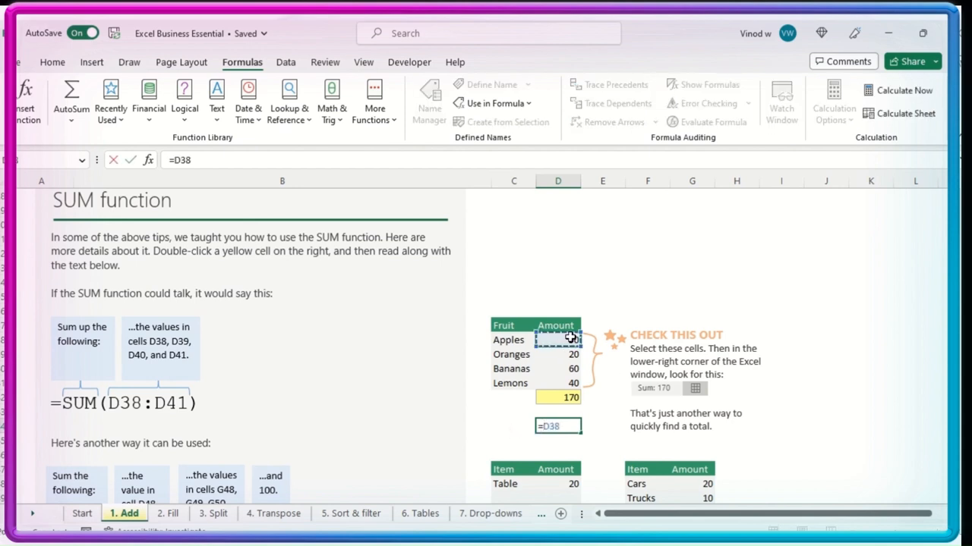
left_click(559, 355)
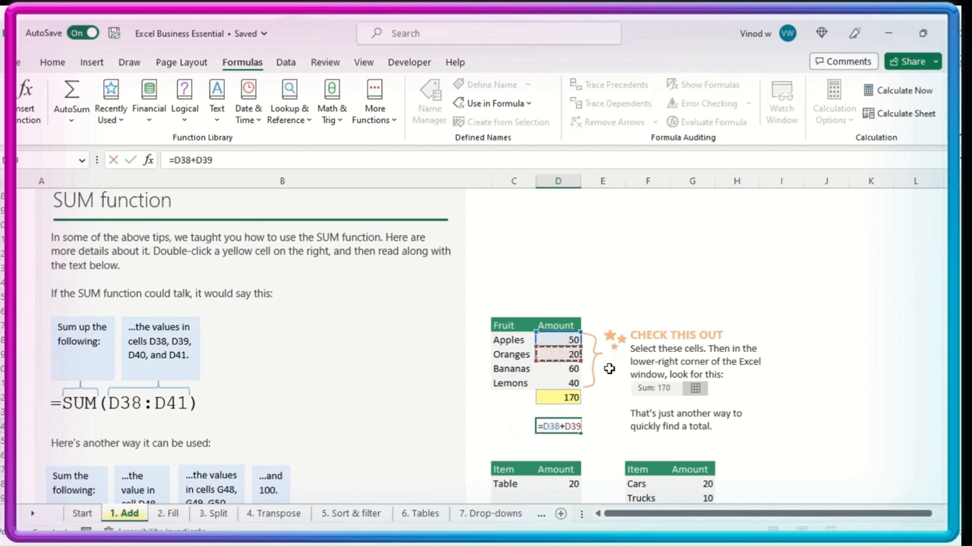
type("+D40+D41")
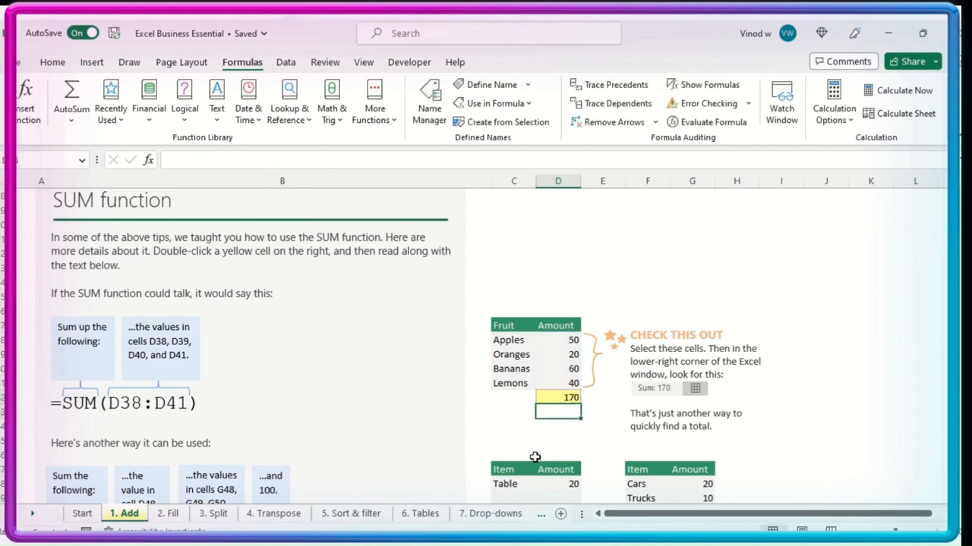
scroll("down", 3)
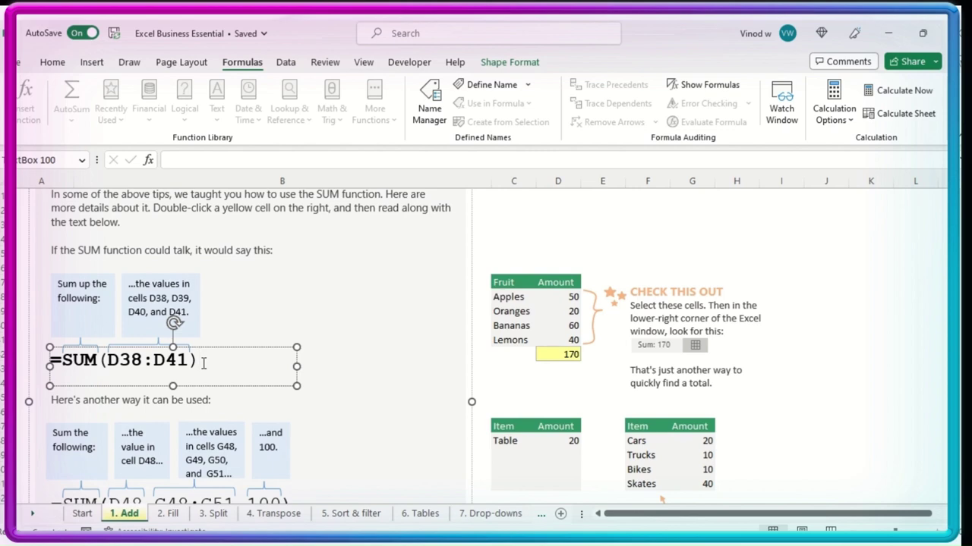
Step: Select the yellow Total cell below the Item tables after checking the Bikes amount of 10
scroll("down", 3)
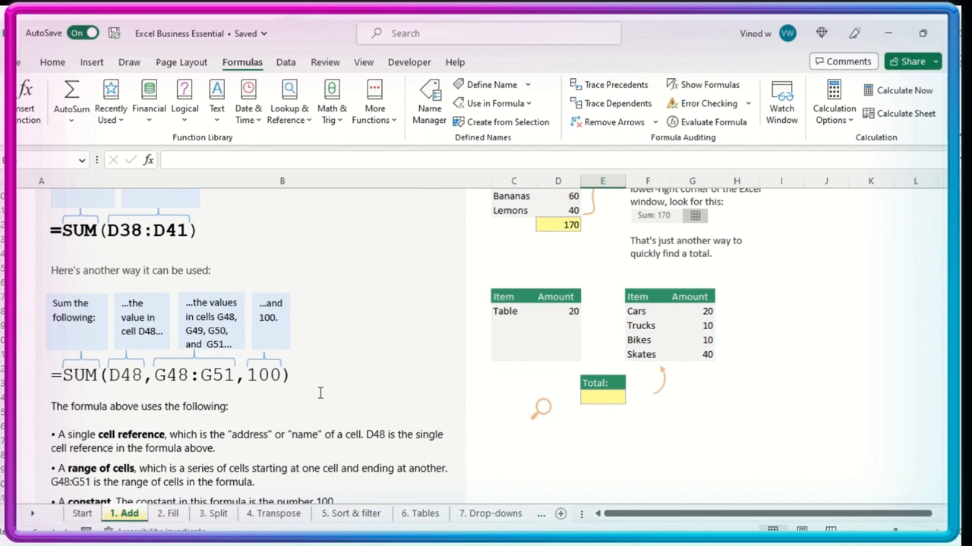
mouse_move(337, 361)
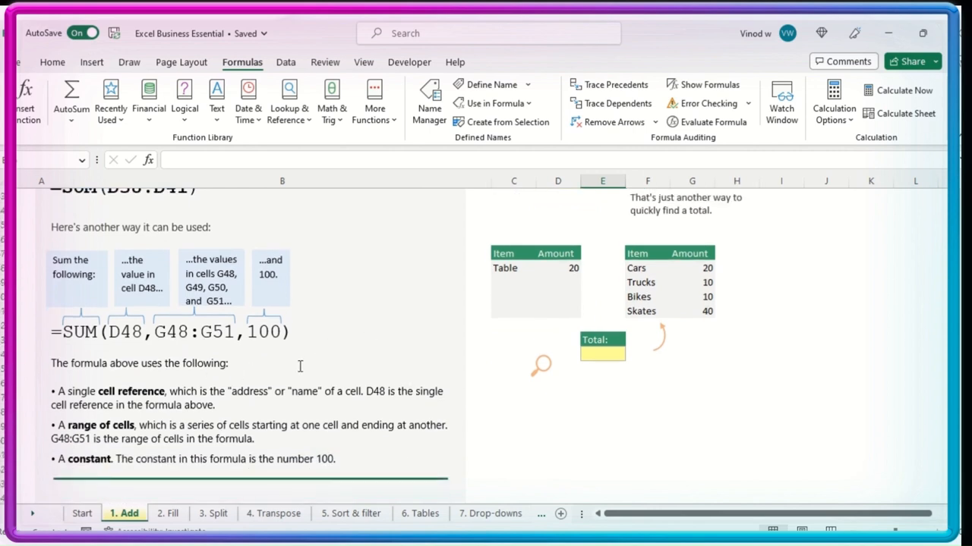
mouse_move(589, 392)
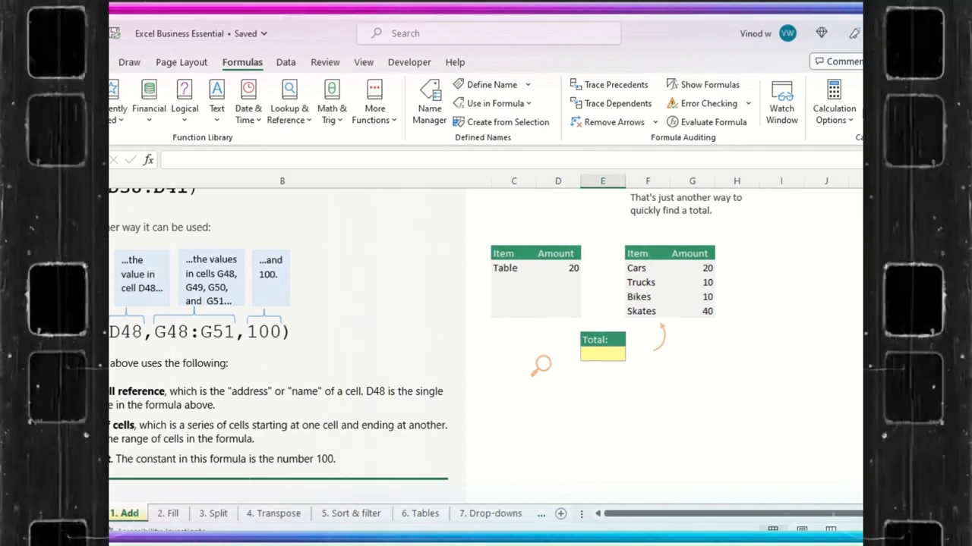
mouse_move(637, 383)
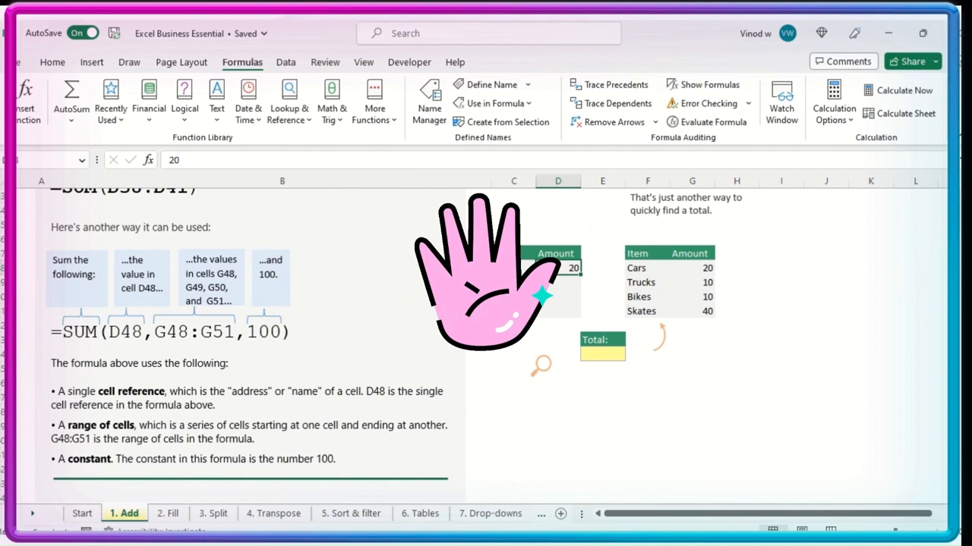
left_click(708, 296)
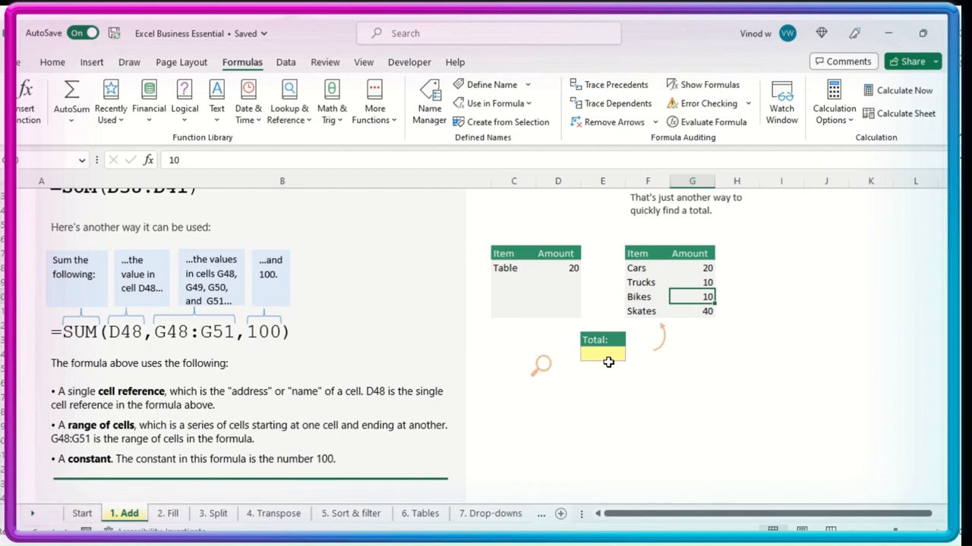
left_click(601, 352)
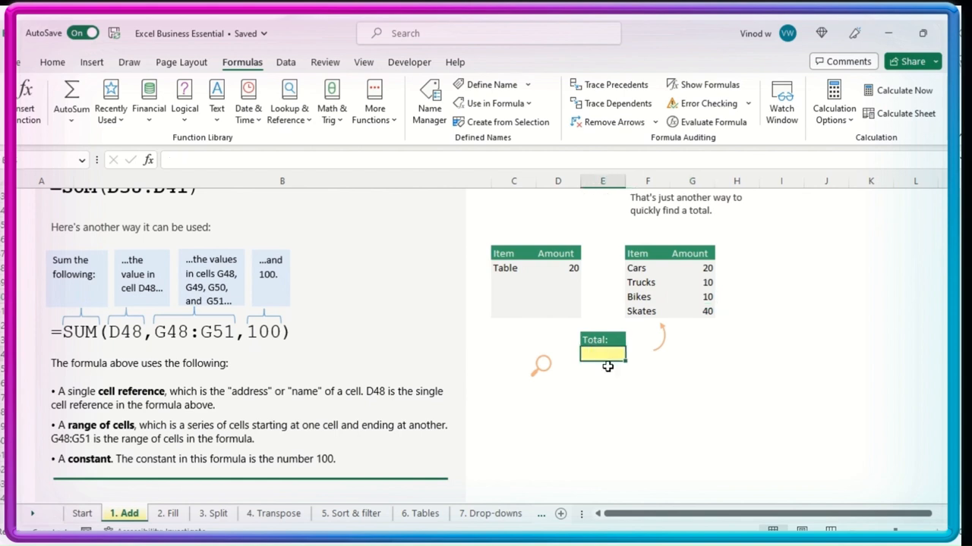
mouse_move(580, 416)
type("=SUM(")
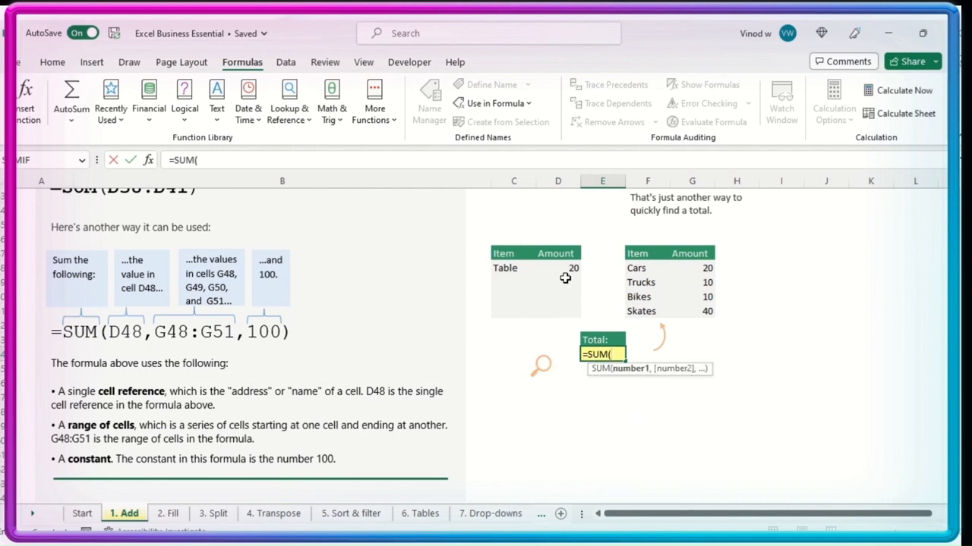
Step: Enter =SUM(D48,G48:G51,100) in the Total cell, giving 200
left_click(558, 267)
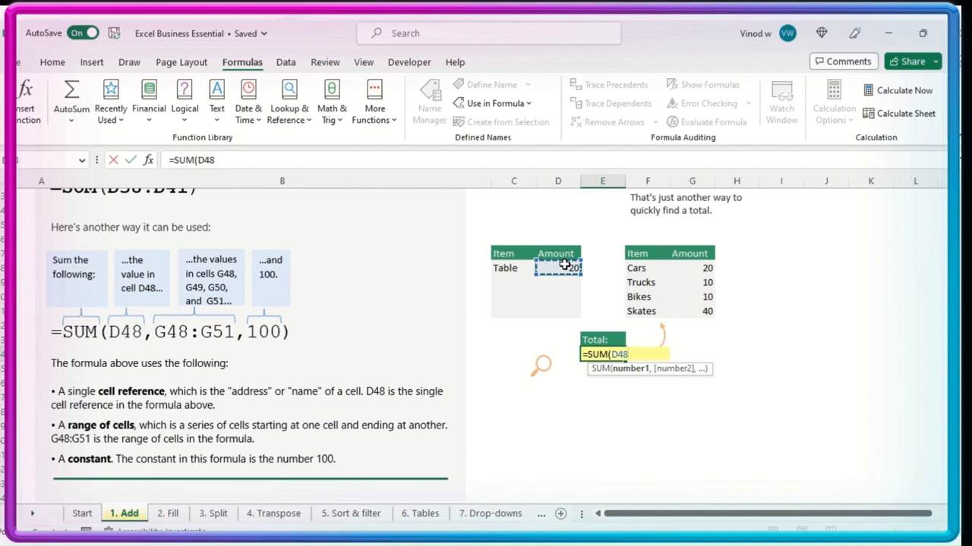
type(",")
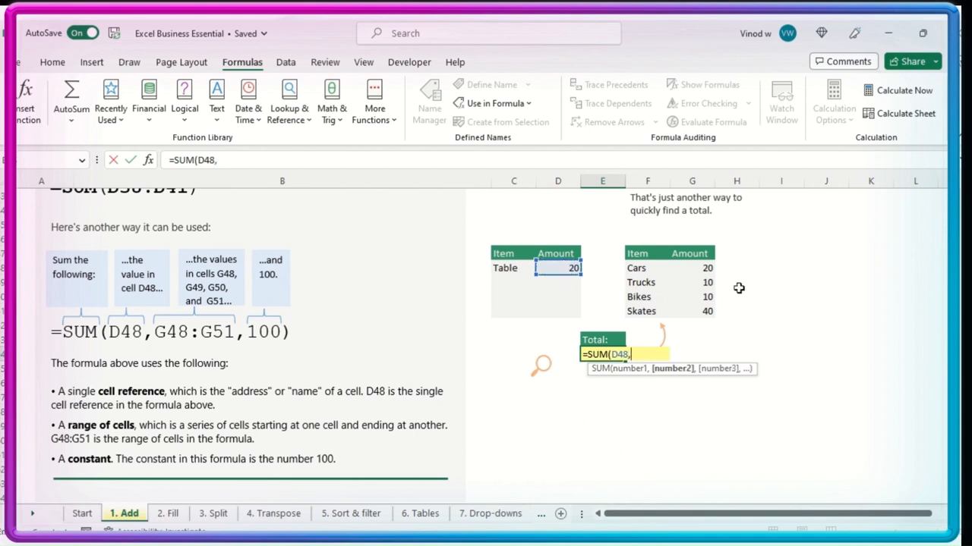
left_click_drag(692, 267, 692, 311)
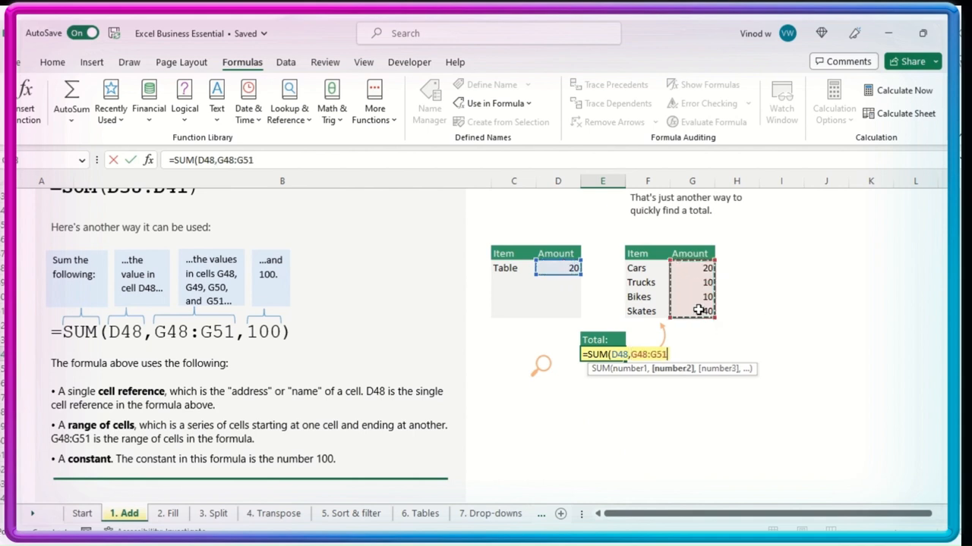
type(",")
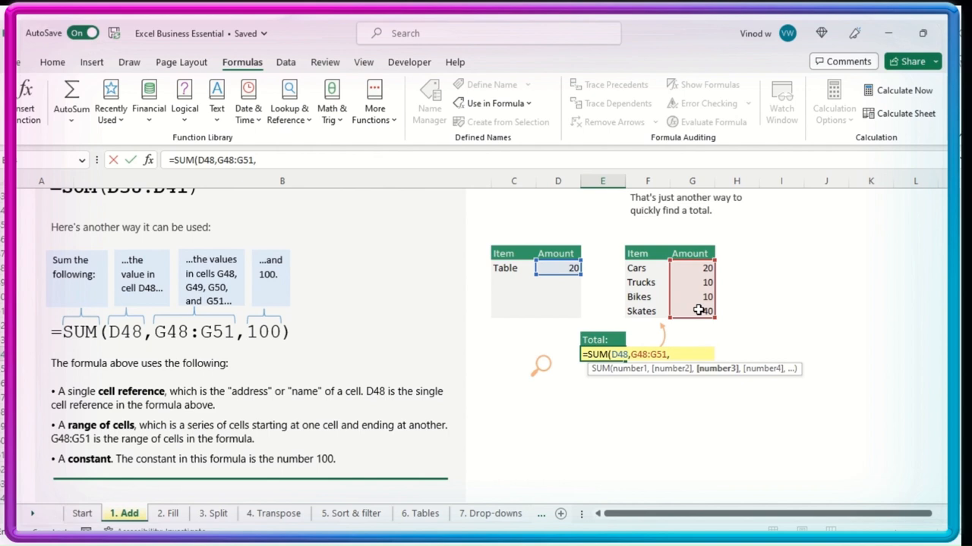
type("100)")
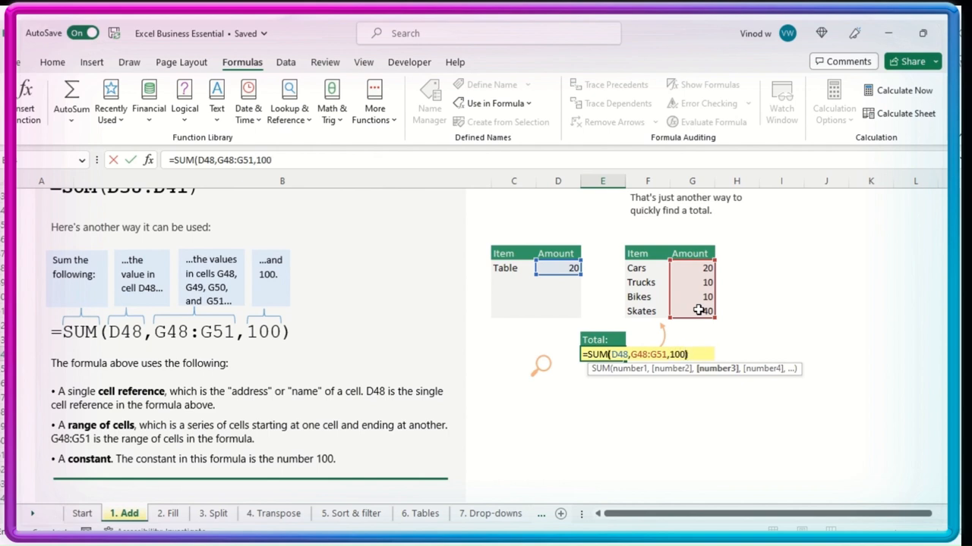
key("Return")
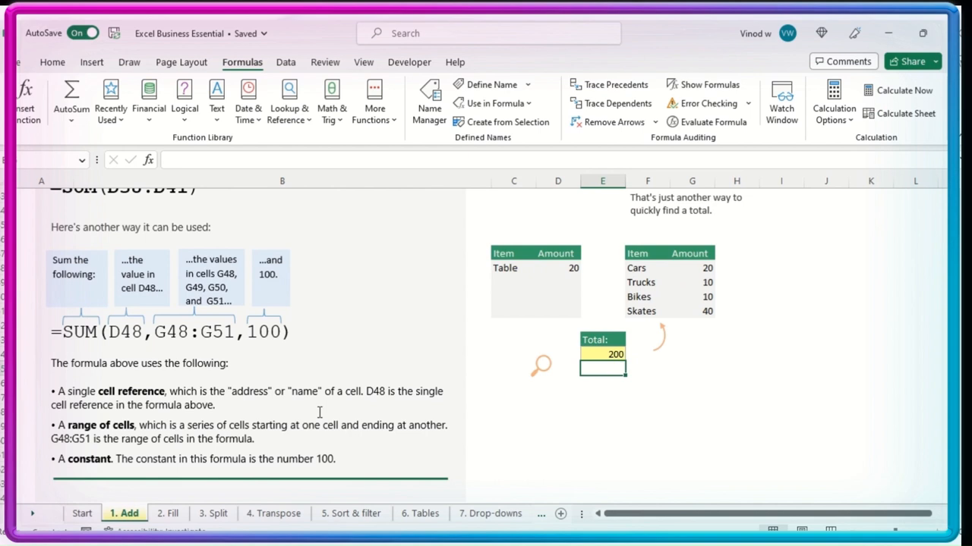
mouse_move(636, 363)
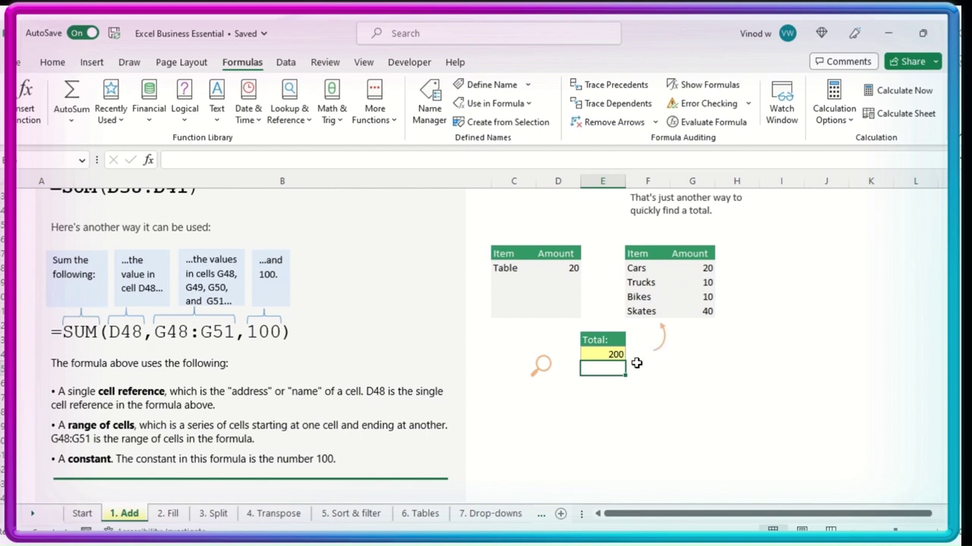
left_click(601, 355)
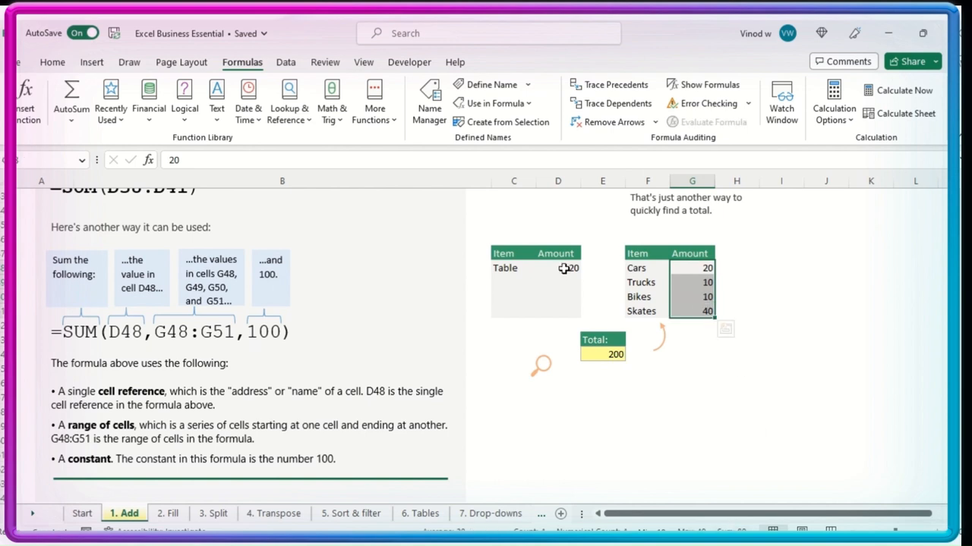
Step: Edit the Total formula's constant to 1000 so it reads =SUM(D48,G48:G51,1000), showing 1100
left_click(559, 267)
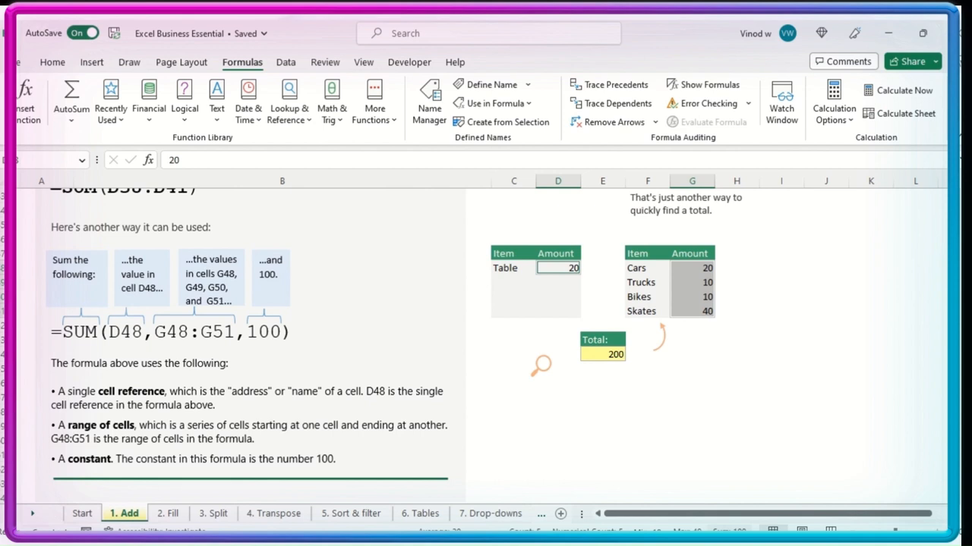
mouse_move(686, 379)
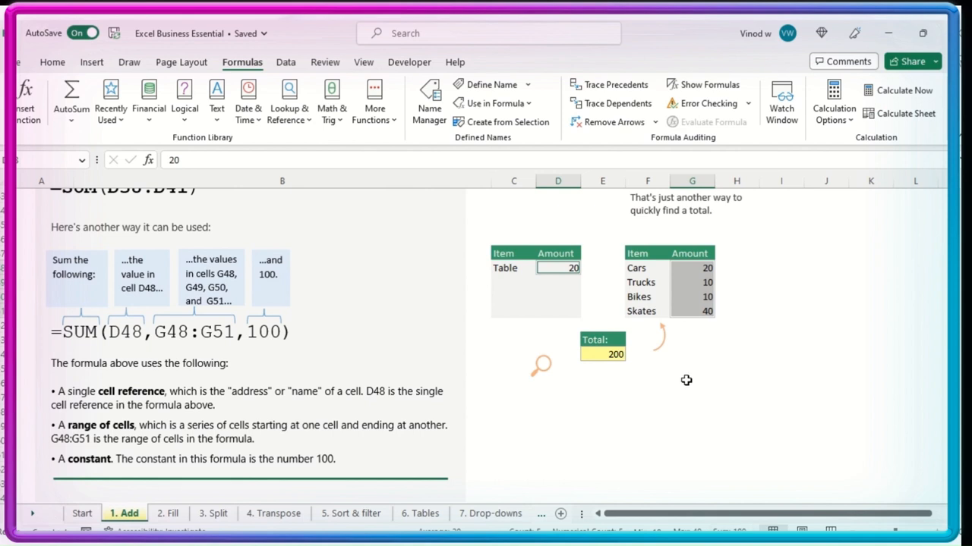
mouse_move(696, 273)
type("=SUM(D48,G48:G51,1000)")
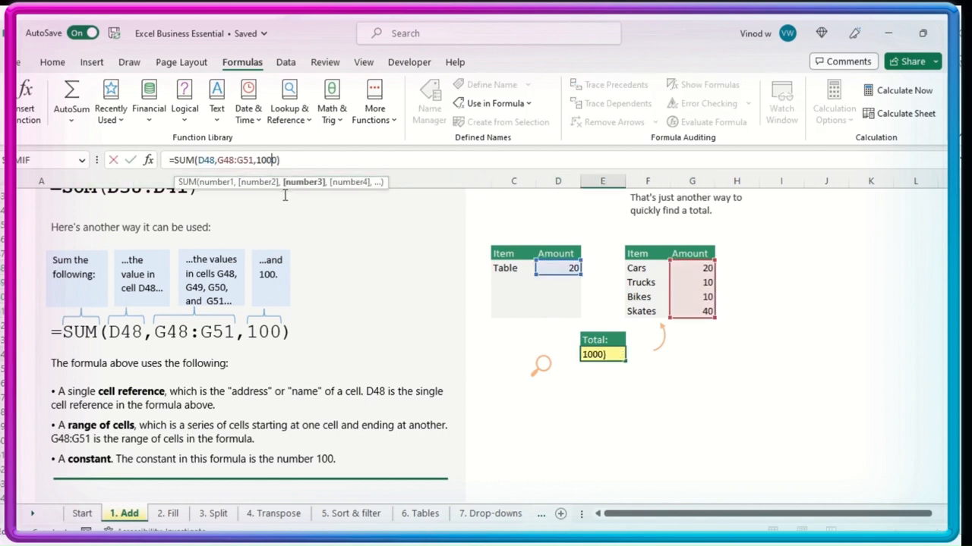
key("Return")
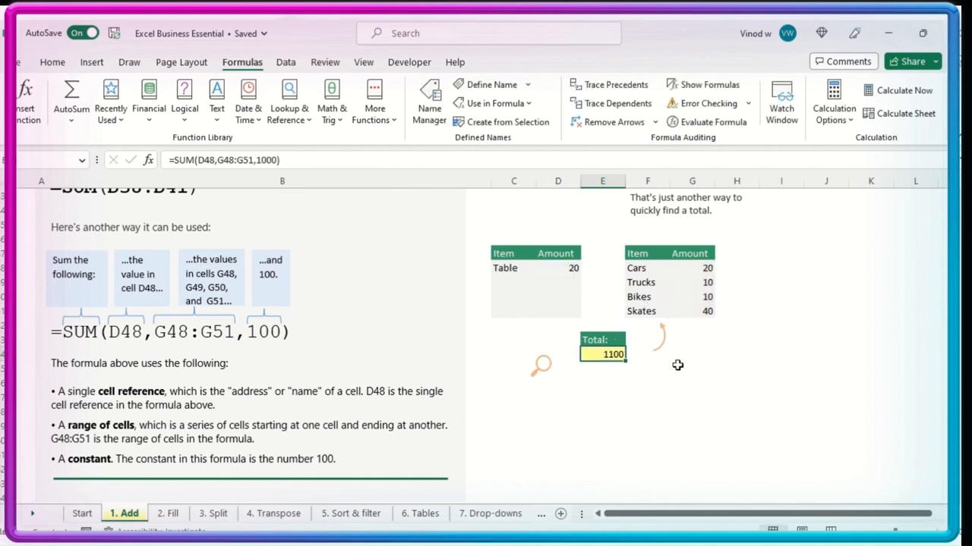
mouse_move(668, 374)
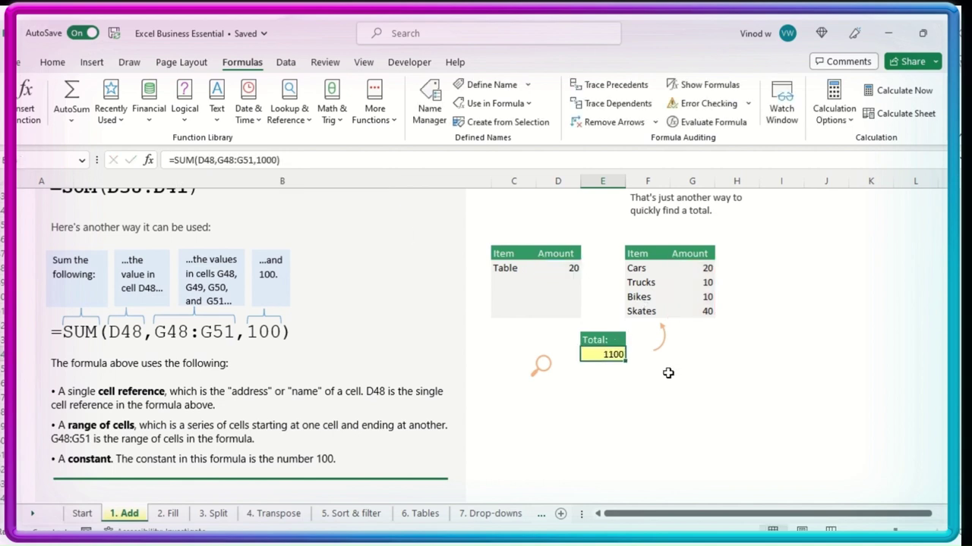
mouse_move(154, 123)
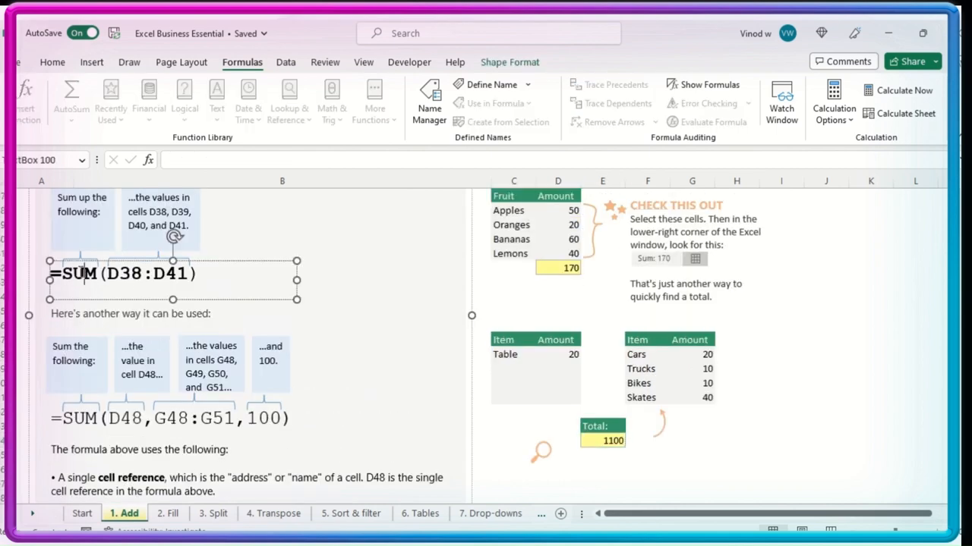
Step: Scroll down to the 'More about the SUMIF function' section with its 100 and 200 totals
scroll("down", 3)
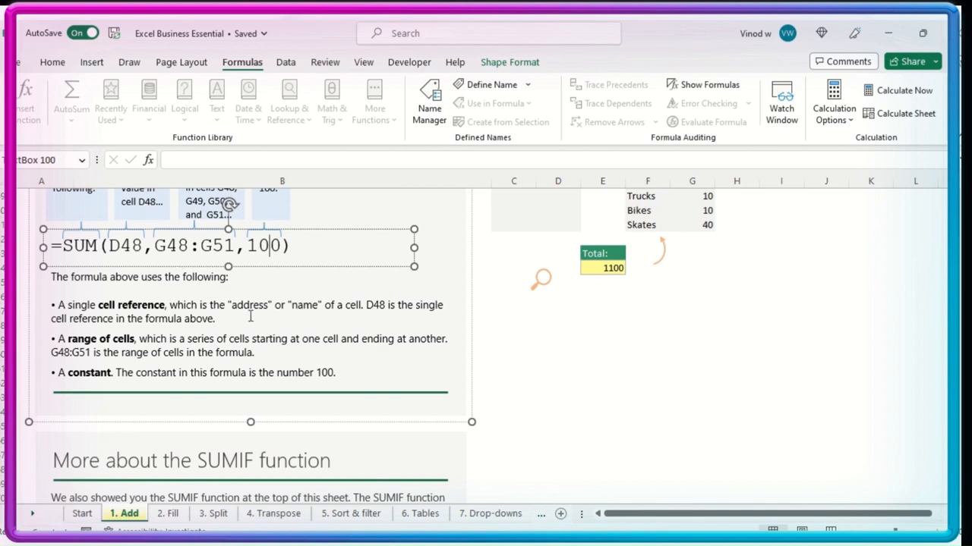
scroll("down", 3)
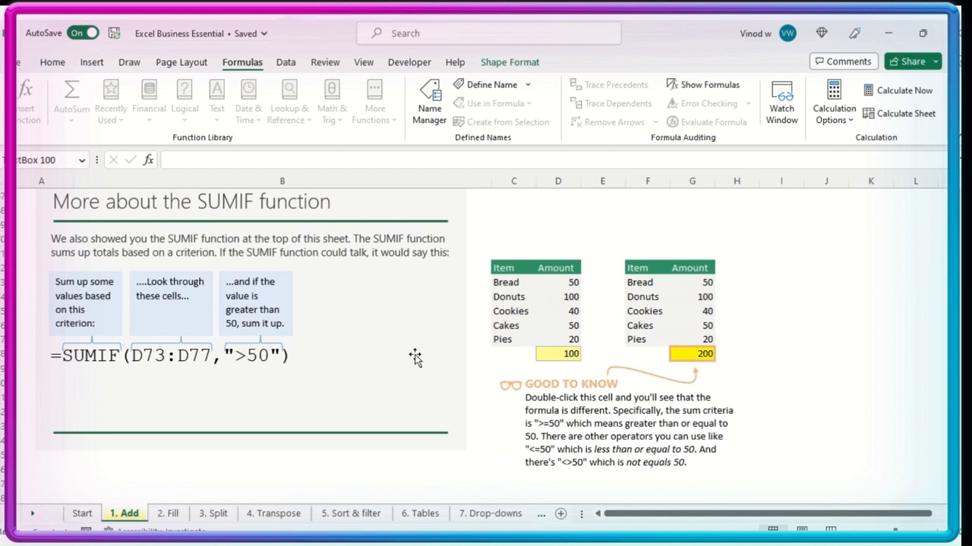
mouse_move(404, 404)
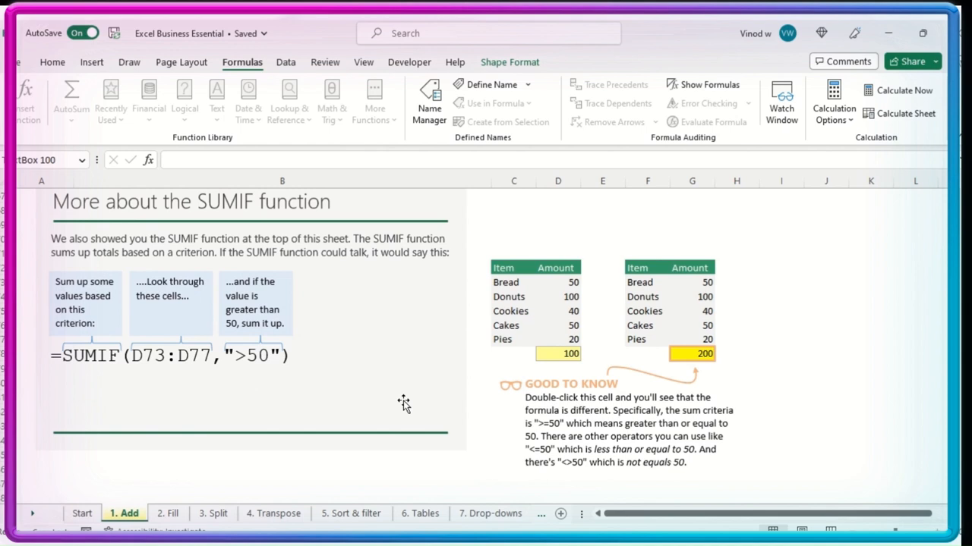
mouse_move(209, 358)
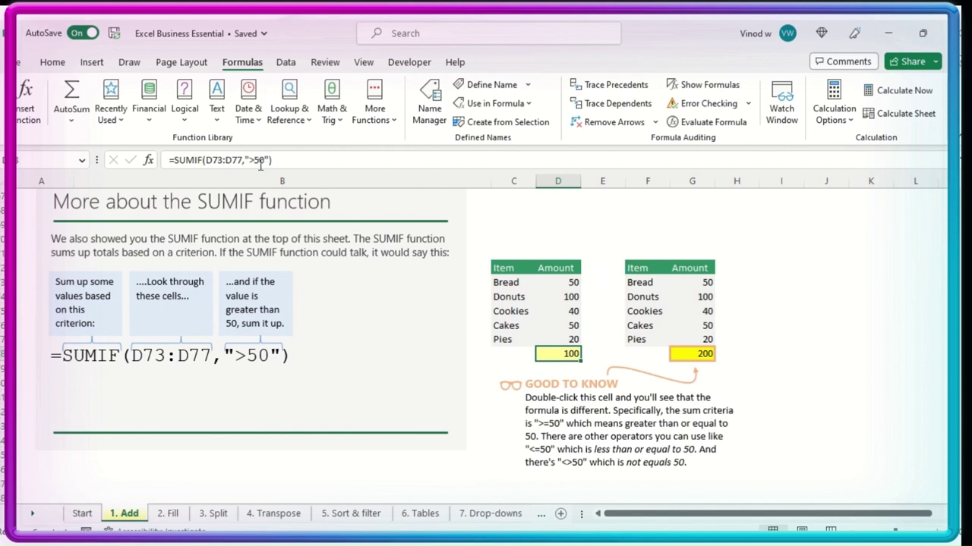
Step: Inspect the SUMIF formulas behind the 100 and 200 totals in D78 and G78
left_click(558, 296)
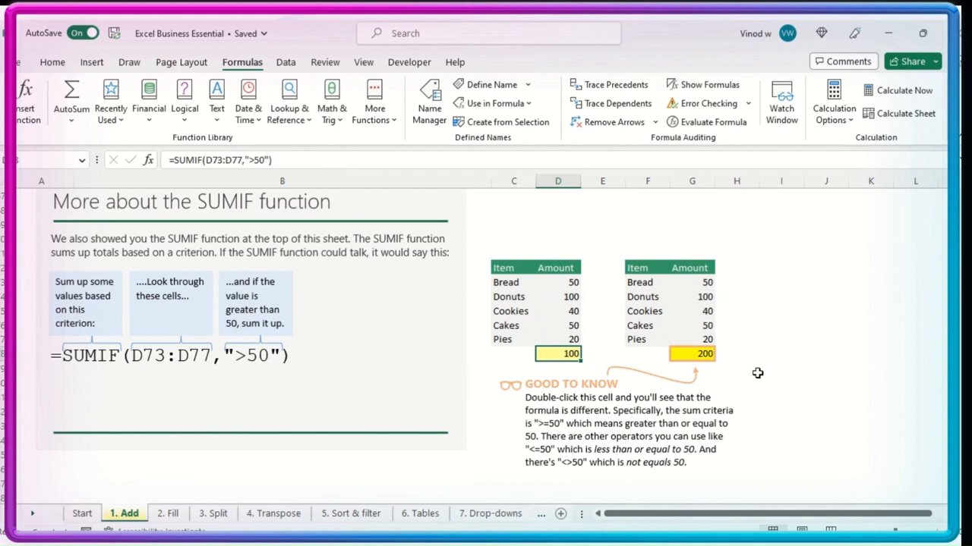
left_click(691, 354)
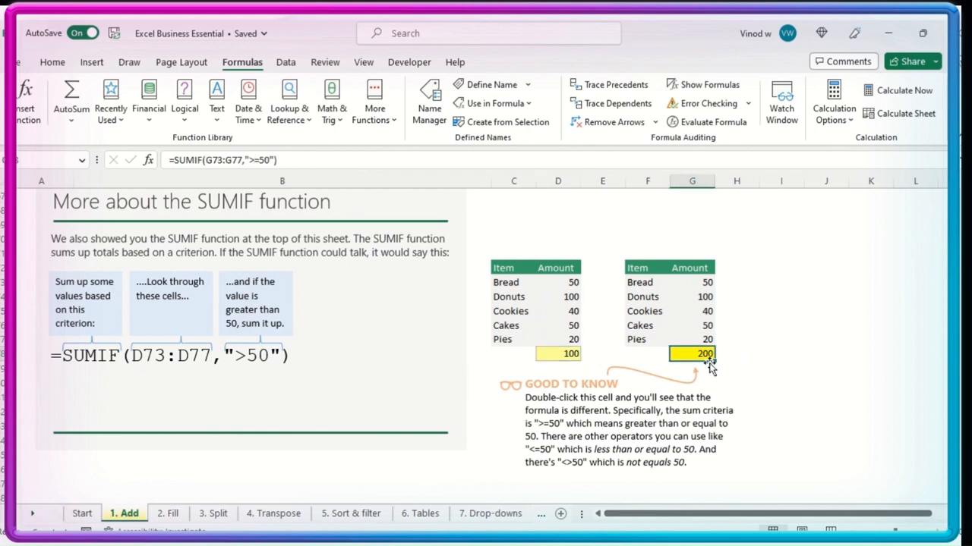
left_click(559, 354)
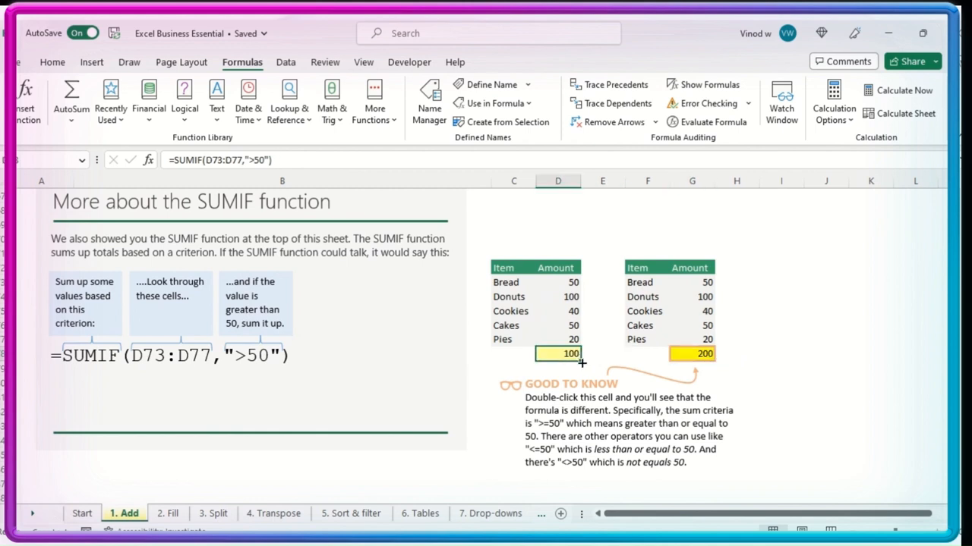
mouse_move(252, 161)
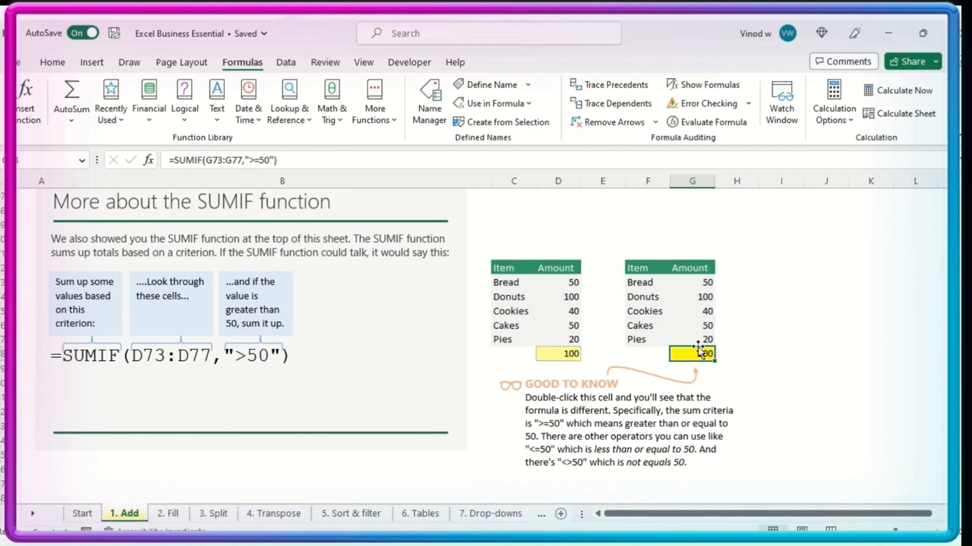
Step: Scroll back up to the opening exercise steps with the fruit, meat and item tables
scroll("up", 3)
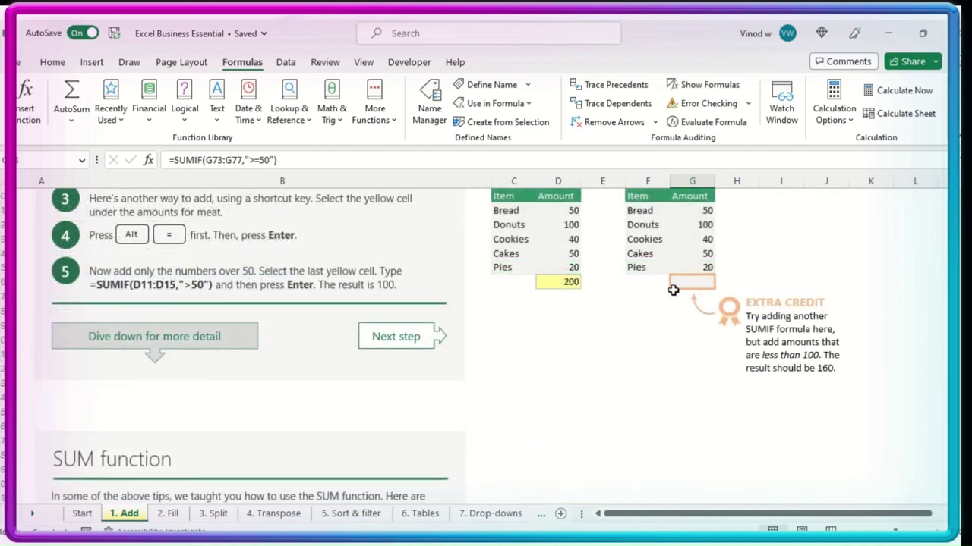
scroll("up", 3)
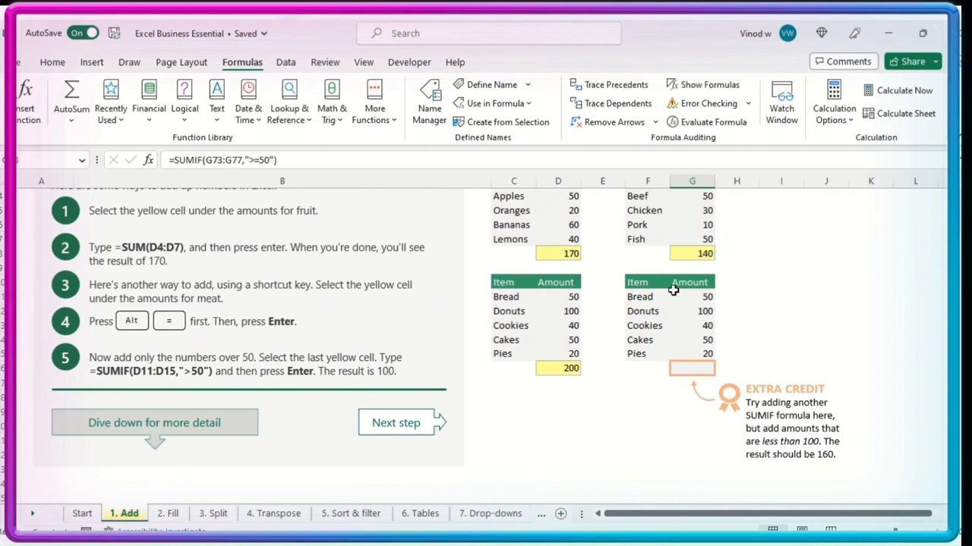